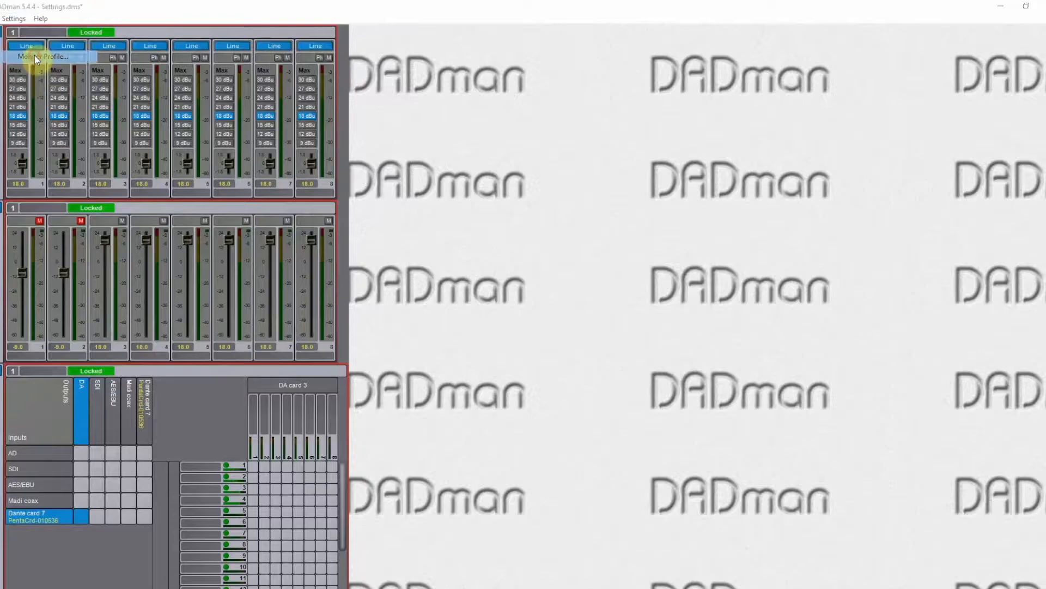
# - Open Monitor Profile Configuration, select unit ID 1 (AX32), and enable monitoring
pyautogui.click(39, 56)
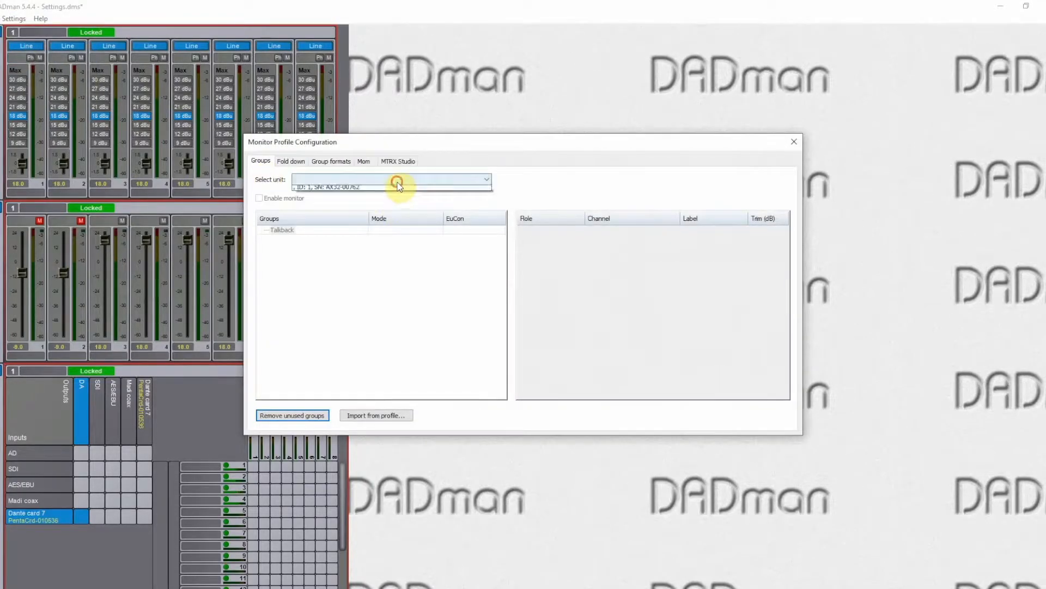
pyautogui.click(392, 189)
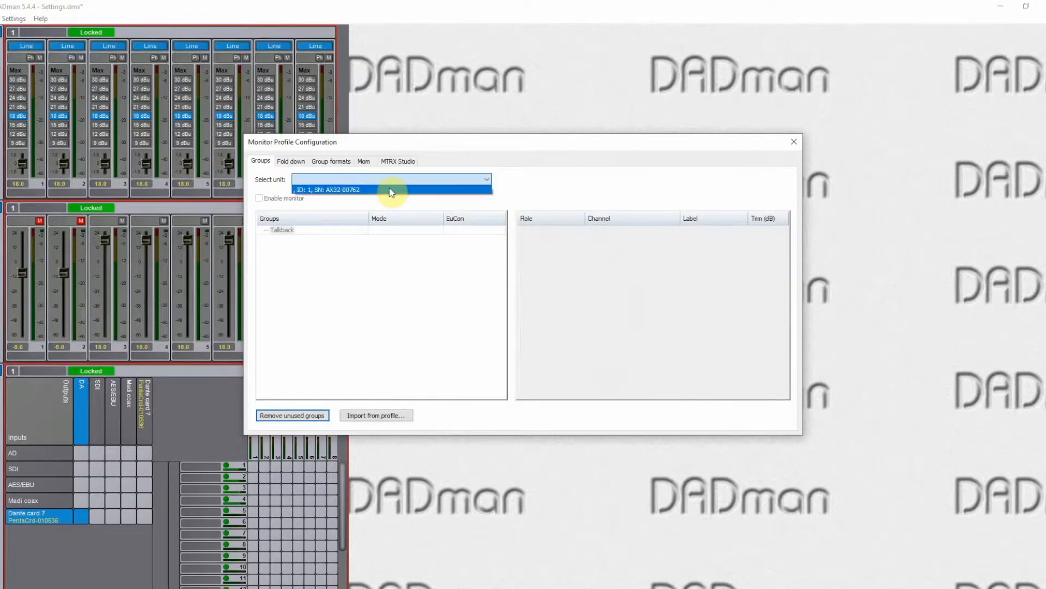
pyautogui.click(390, 189)
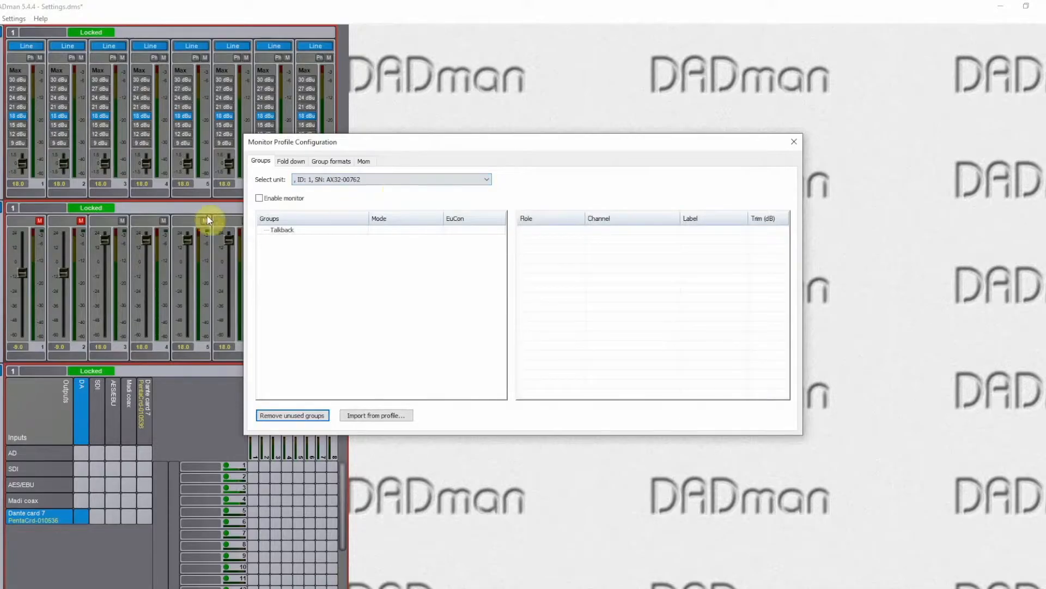
pyautogui.click(260, 197)
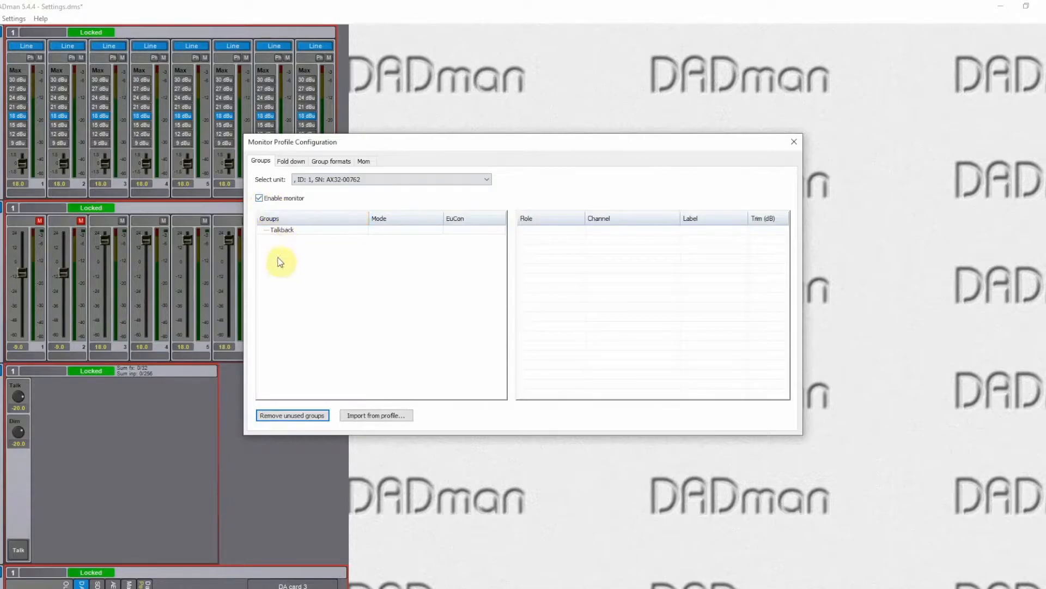
pyautogui.moveTo(295, 278)
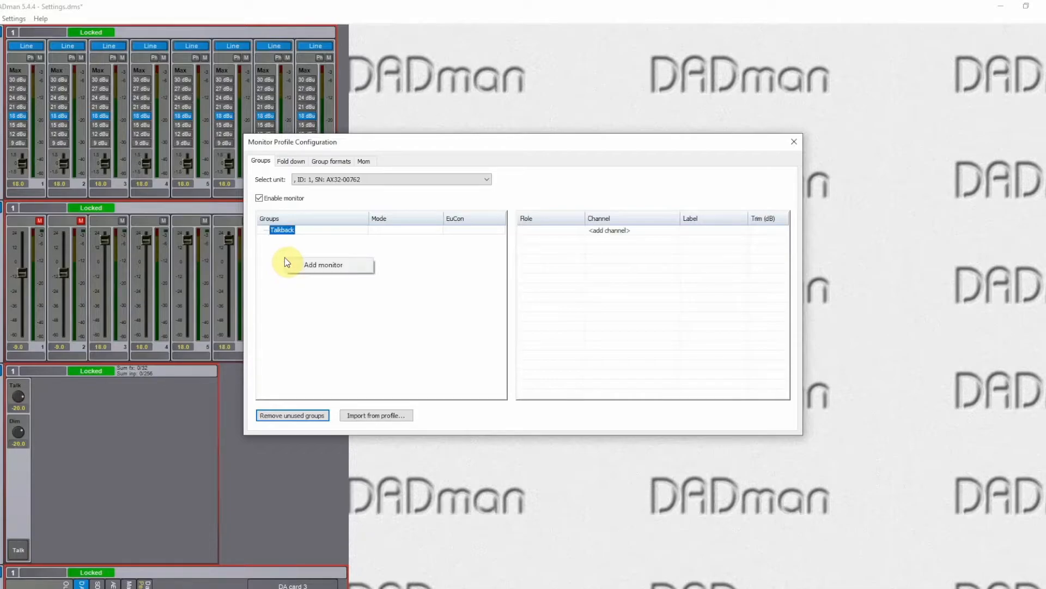
# - Add a new monitor group under Groups and rename it CR
pyautogui.click(323, 265)
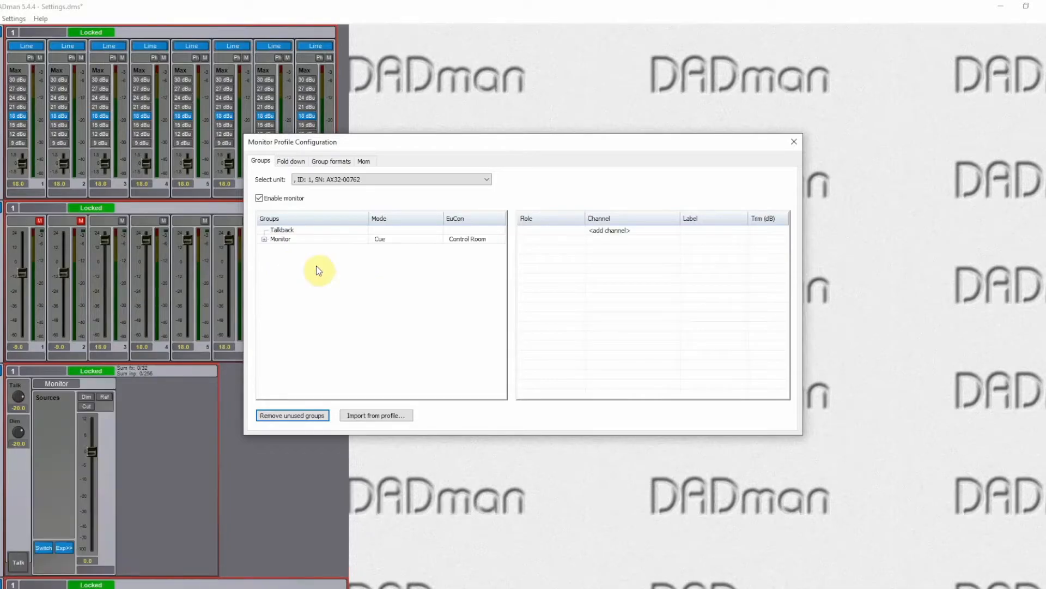
pyautogui.click(265, 239)
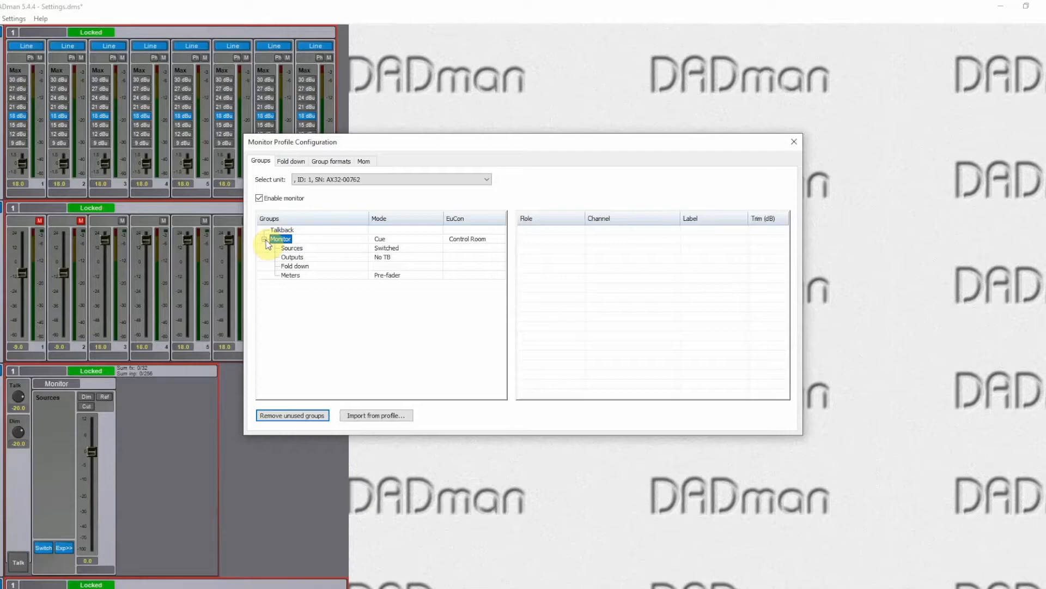
pyautogui.rightClick(280, 239)
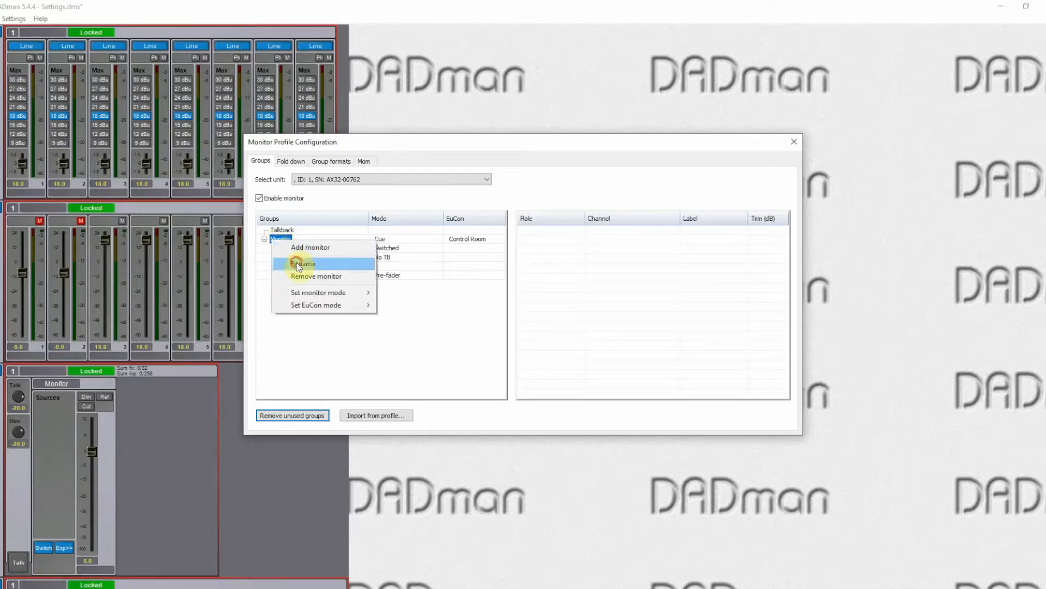
pyautogui.click(302, 263)
pyautogui.write('CR')
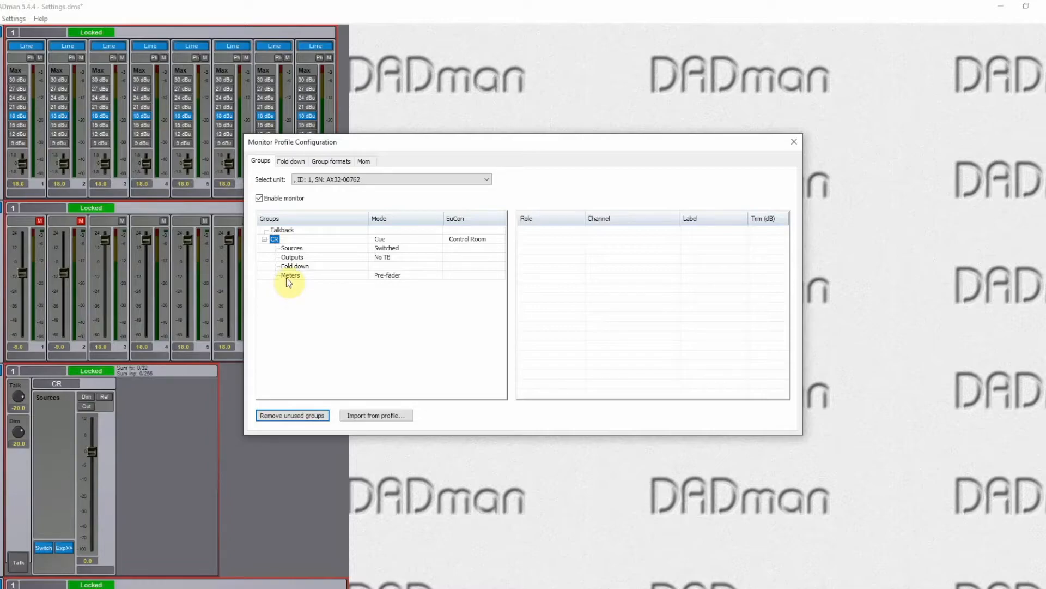
pyautogui.rightClick(291, 257)
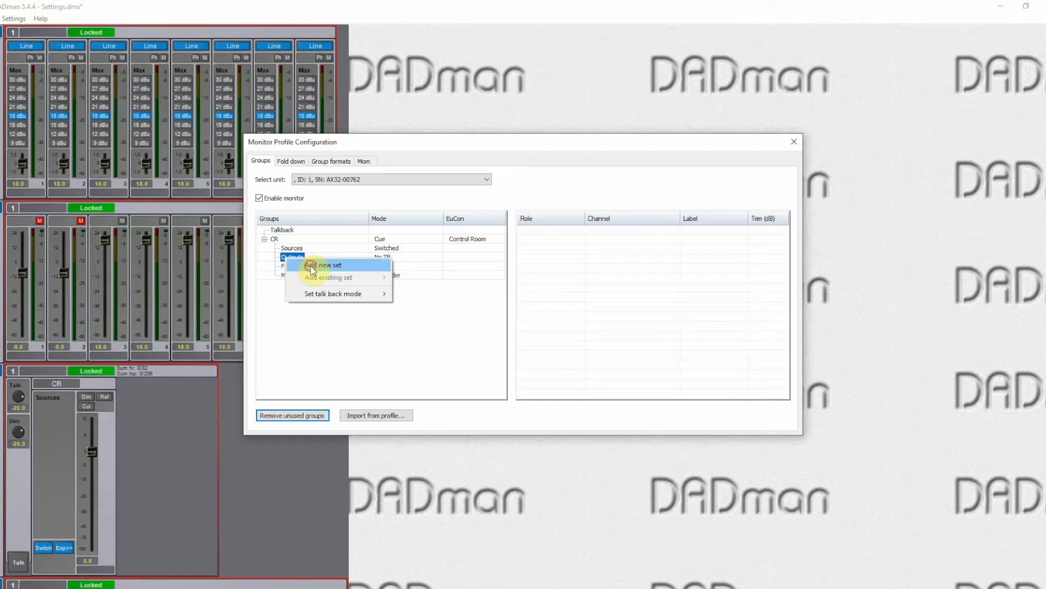
# - Add a stereo output set to CR's Outputs, rename it Main, and show its Left/Right roles
pyautogui.click(323, 264)
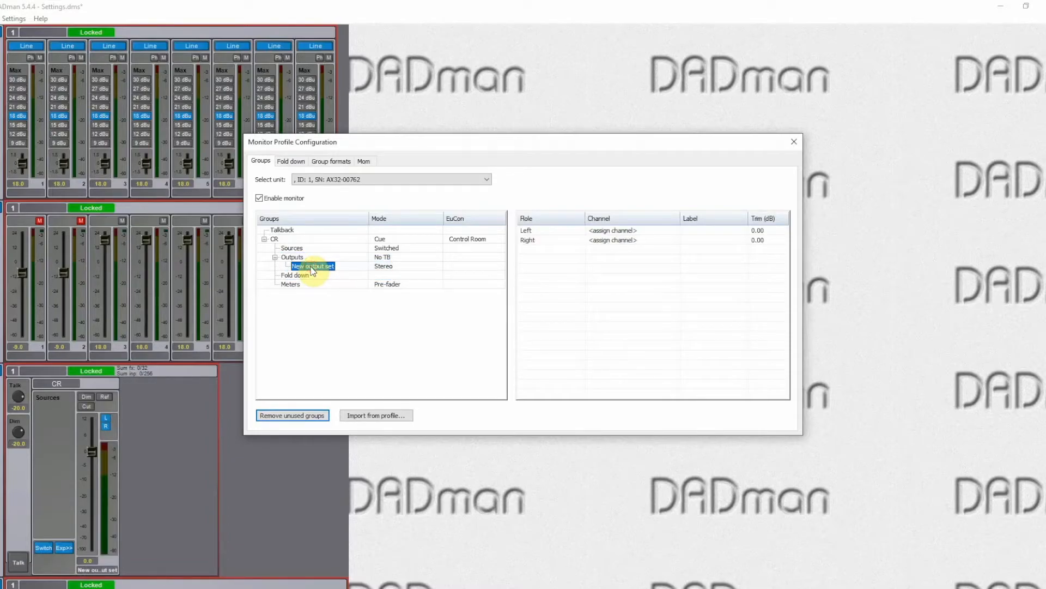
pyautogui.rightClick(312, 265)
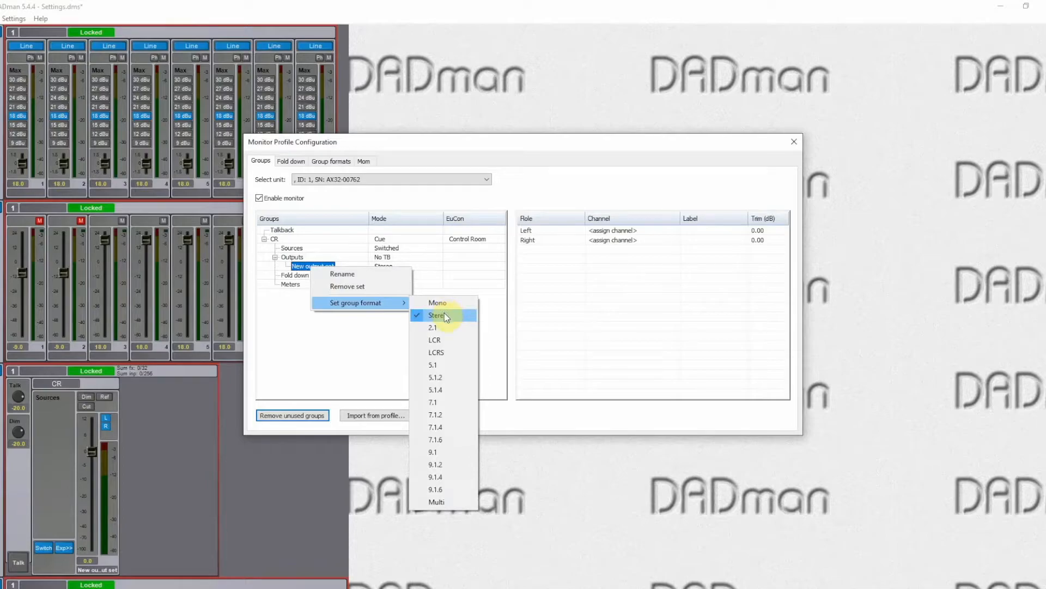
pyautogui.moveTo(433, 364)
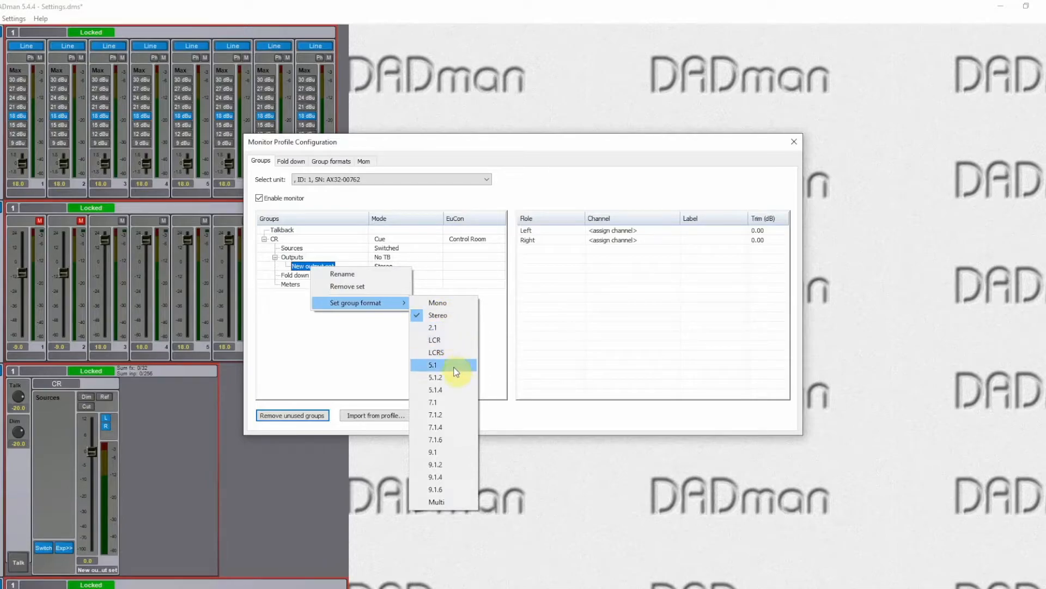
pyautogui.moveTo(454, 463)
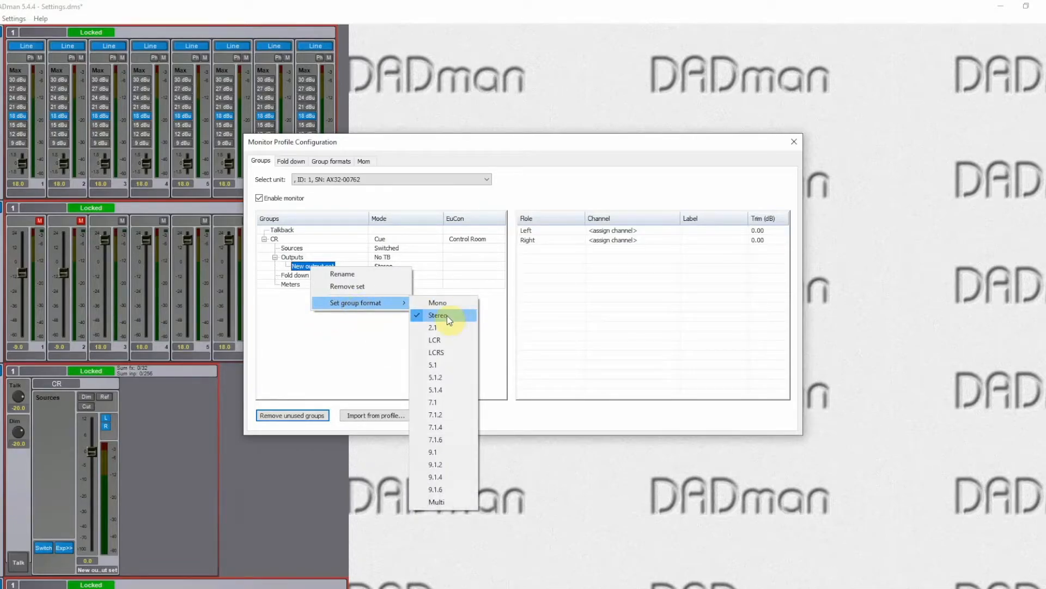
pyautogui.click(438, 315)
pyautogui.write('Main')
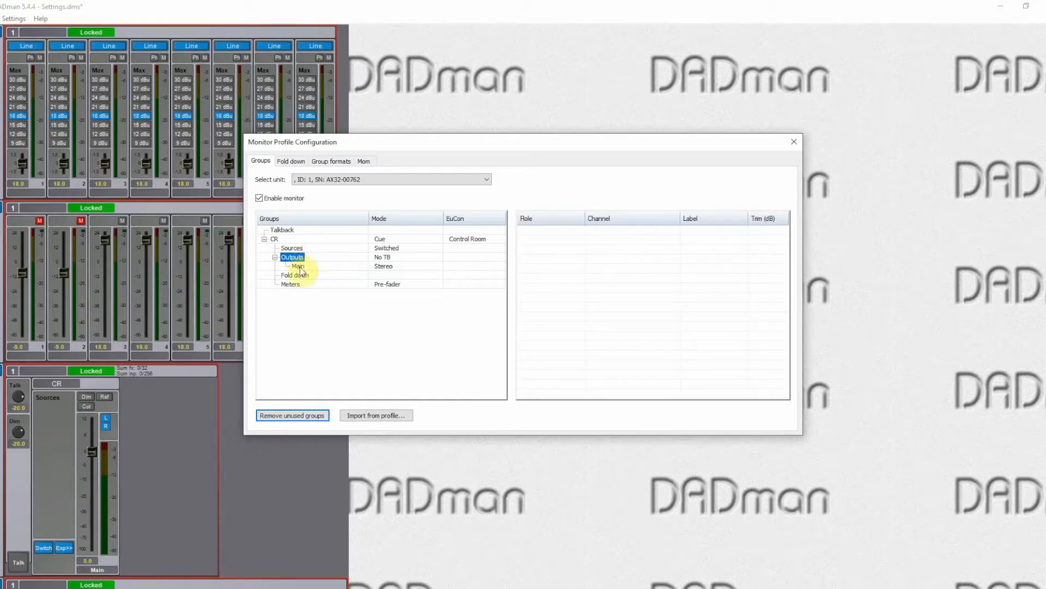
pyautogui.click(297, 266)
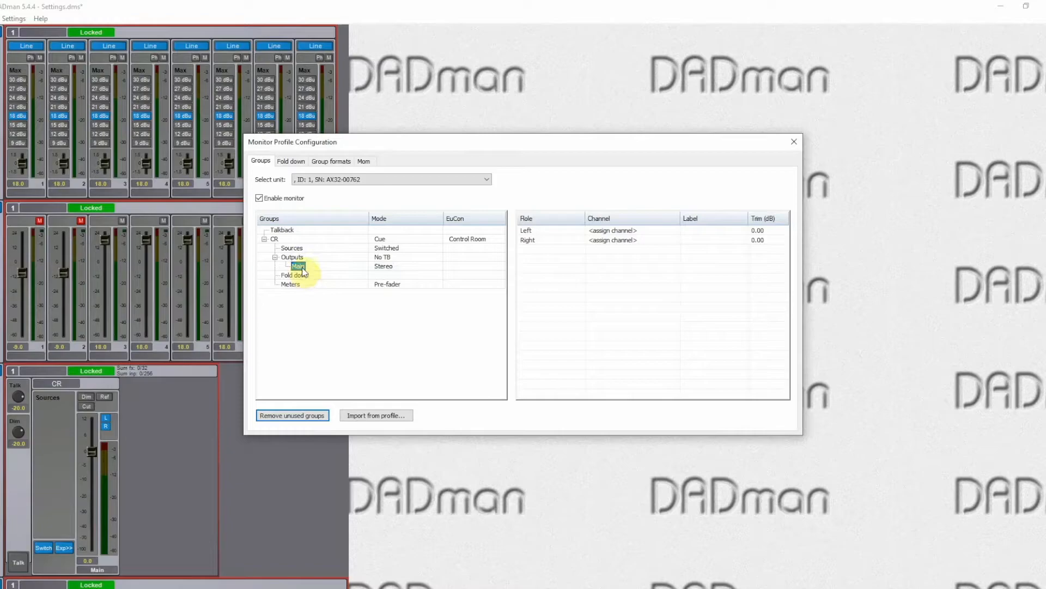
pyautogui.click(297, 265)
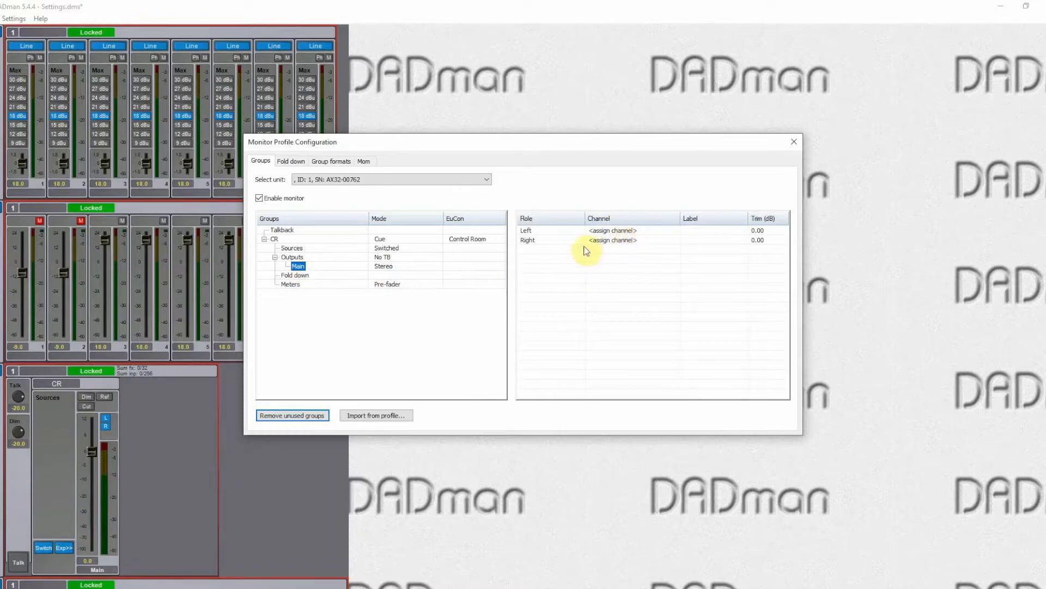
pyautogui.moveTo(534, 242)
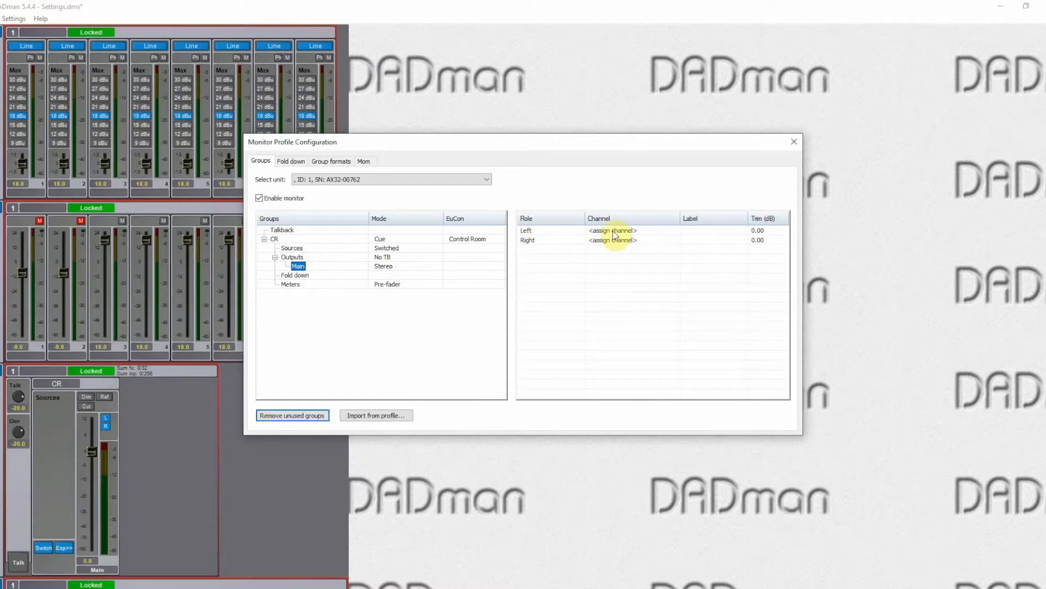
# - Route Main's Left role to DA ch. 1 and Right role to DA ch. 2
pyautogui.click(610, 230)
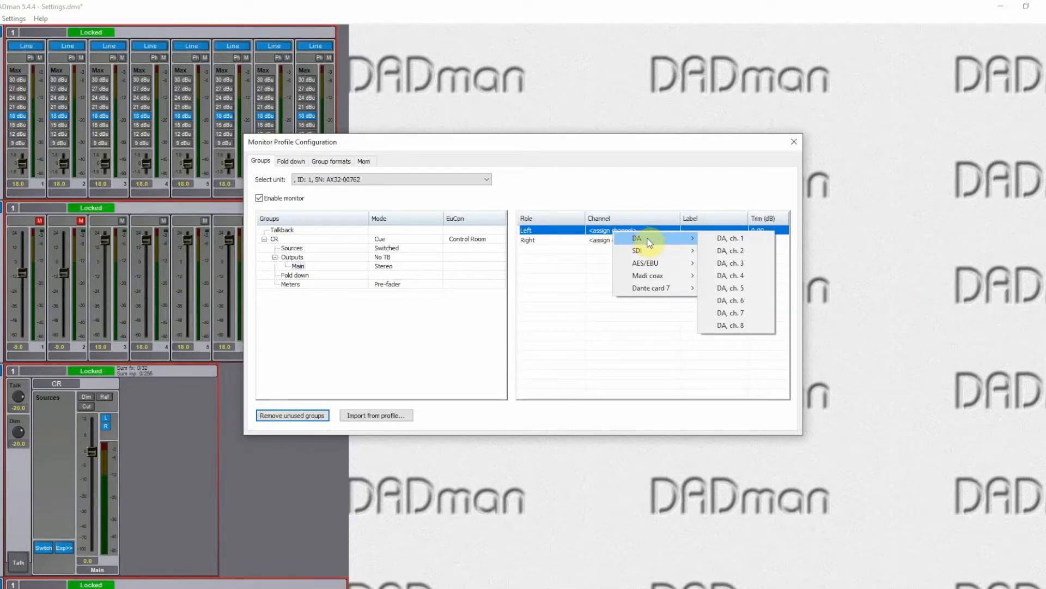
pyautogui.click(729, 239)
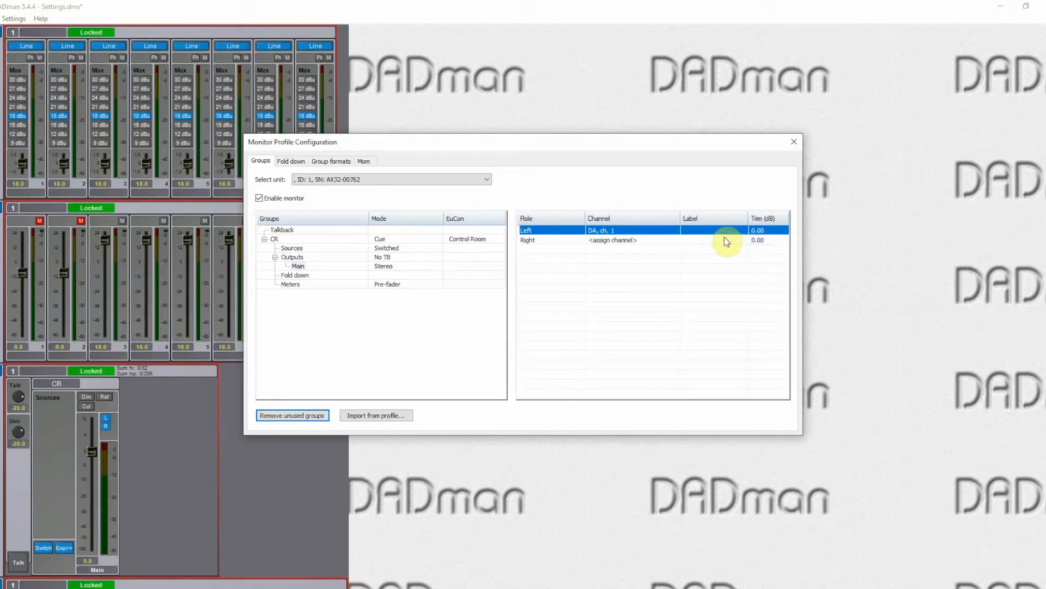
pyautogui.click(612, 240)
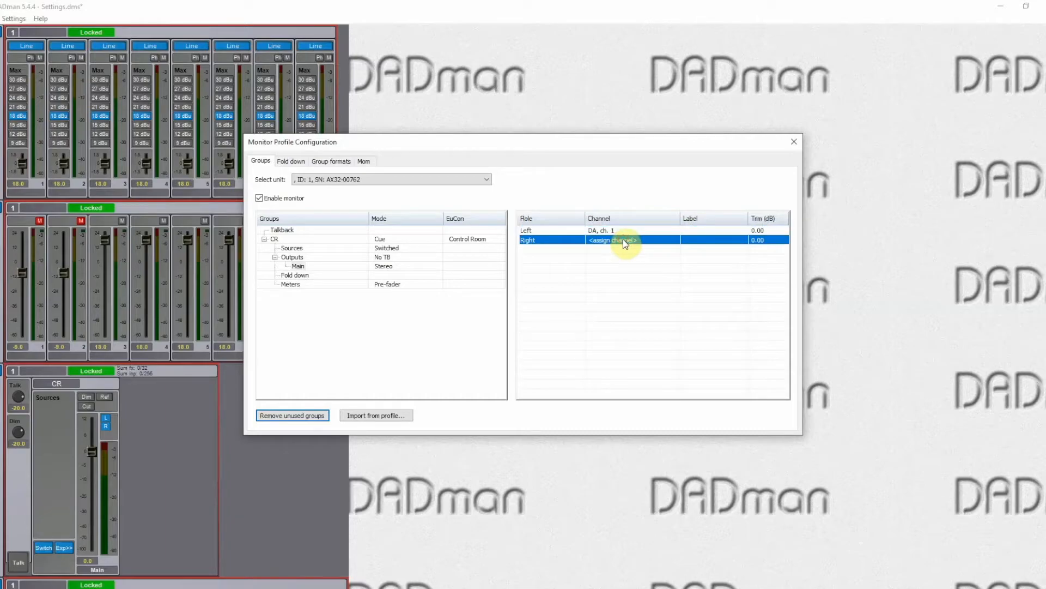
pyautogui.click(612, 240)
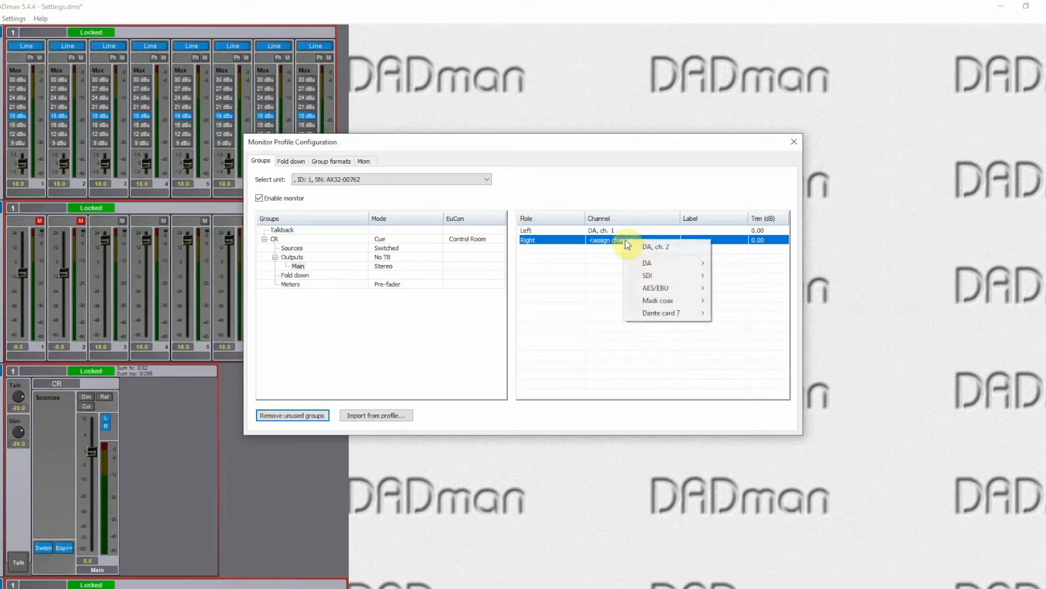
pyautogui.click(655, 246)
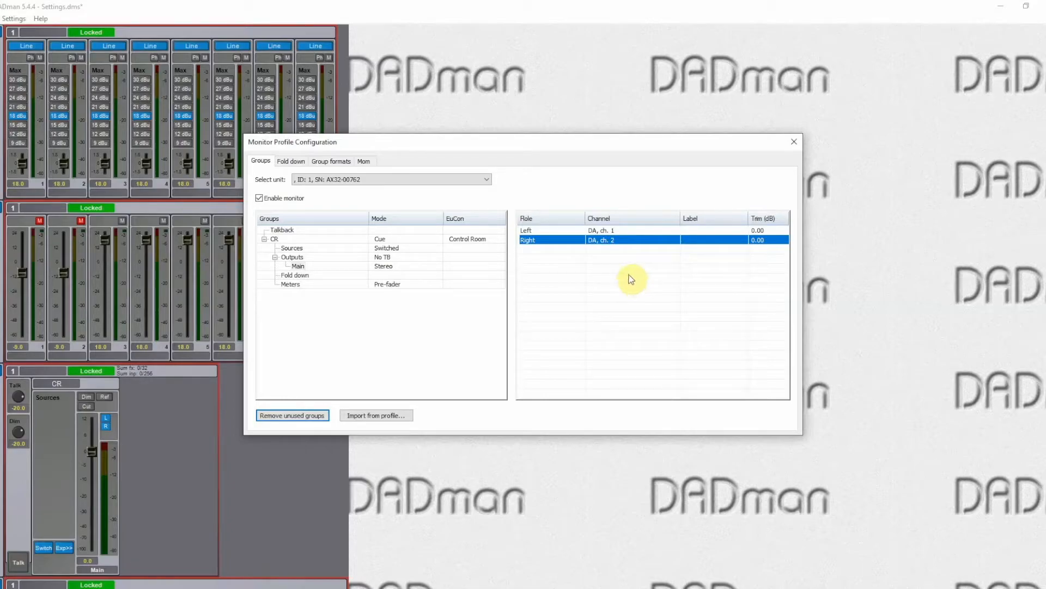
pyautogui.moveTo(614, 262)
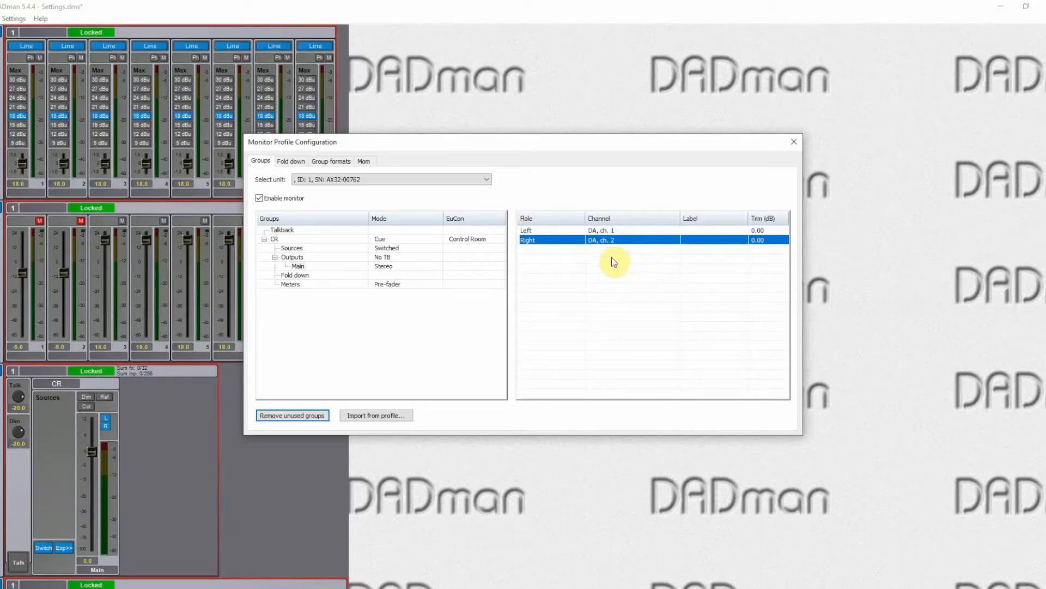
pyautogui.click(767, 240)
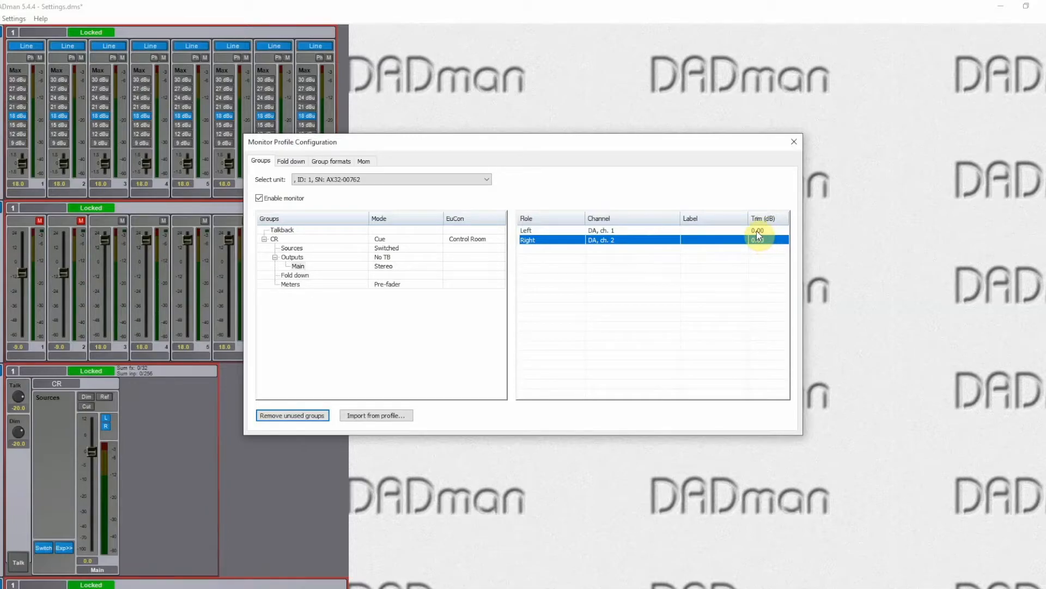
pyautogui.moveTo(244, 303)
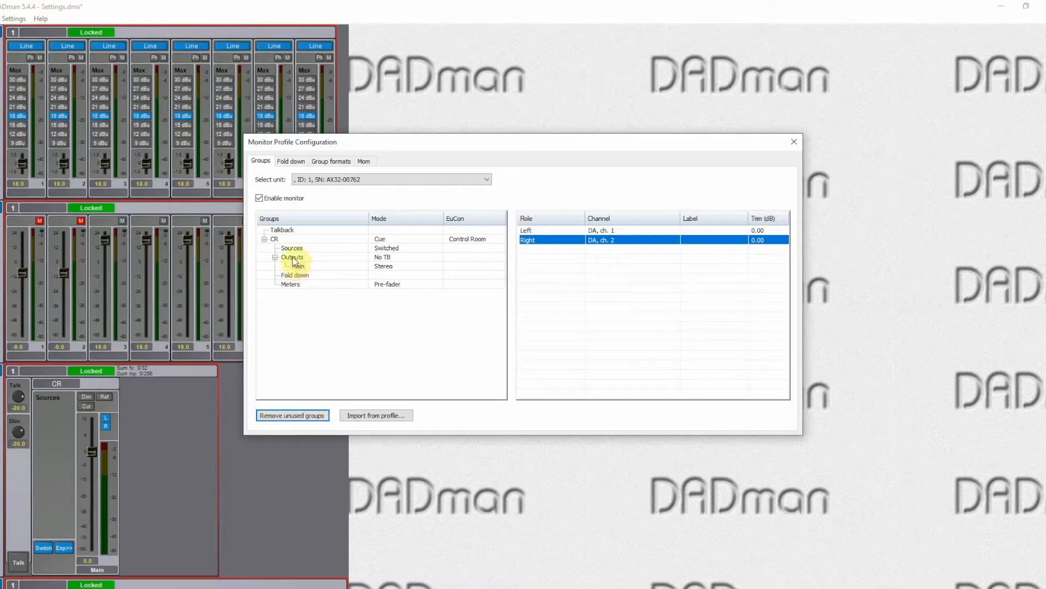
# - Add a new output set under CR Outputs, rename it Alt, and check its stereo format
pyautogui.click(291, 257)
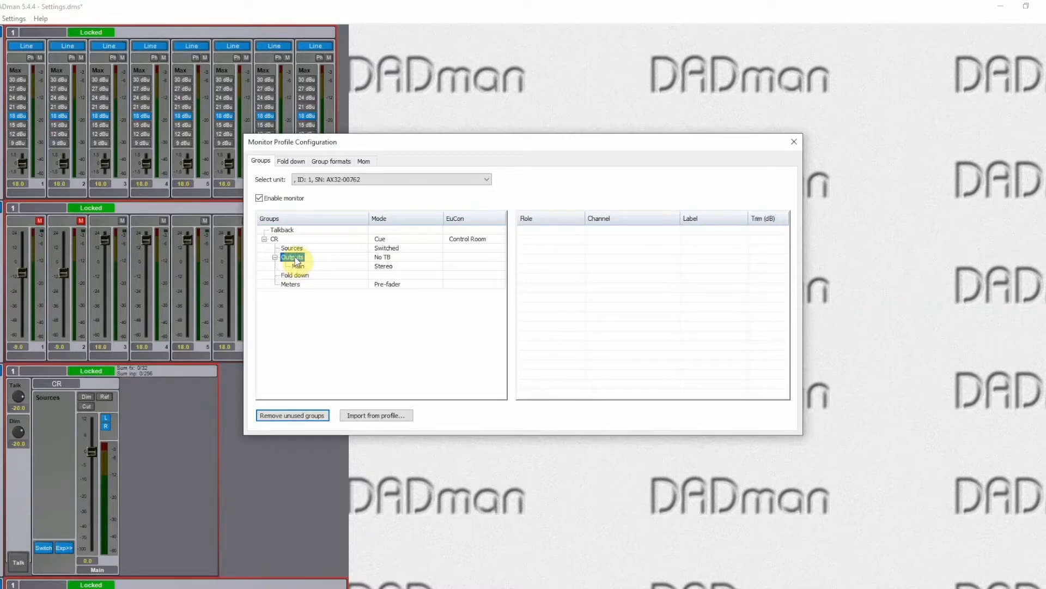
pyautogui.rightClick(292, 257)
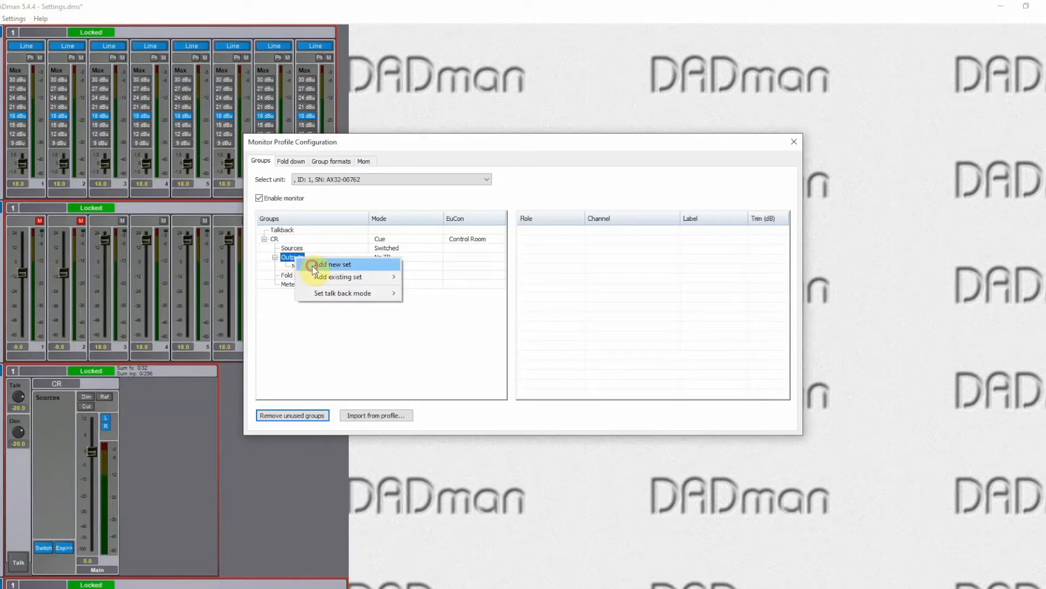
pyautogui.click(333, 264)
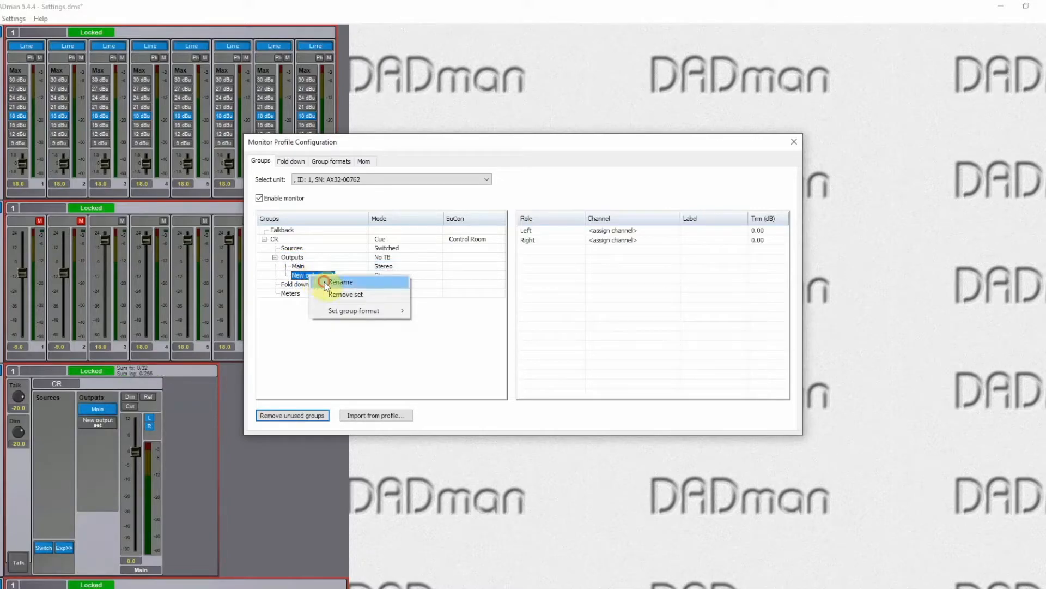
pyautogui.click(340, 282)
pyautogui.write('Alt')
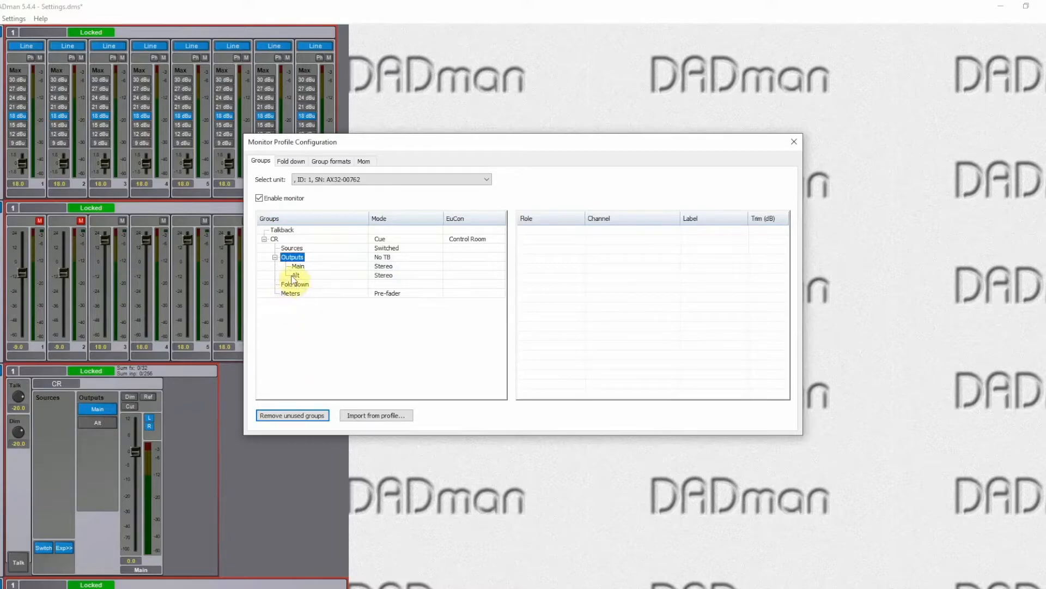
pyautogui.rightClick(297, 266)
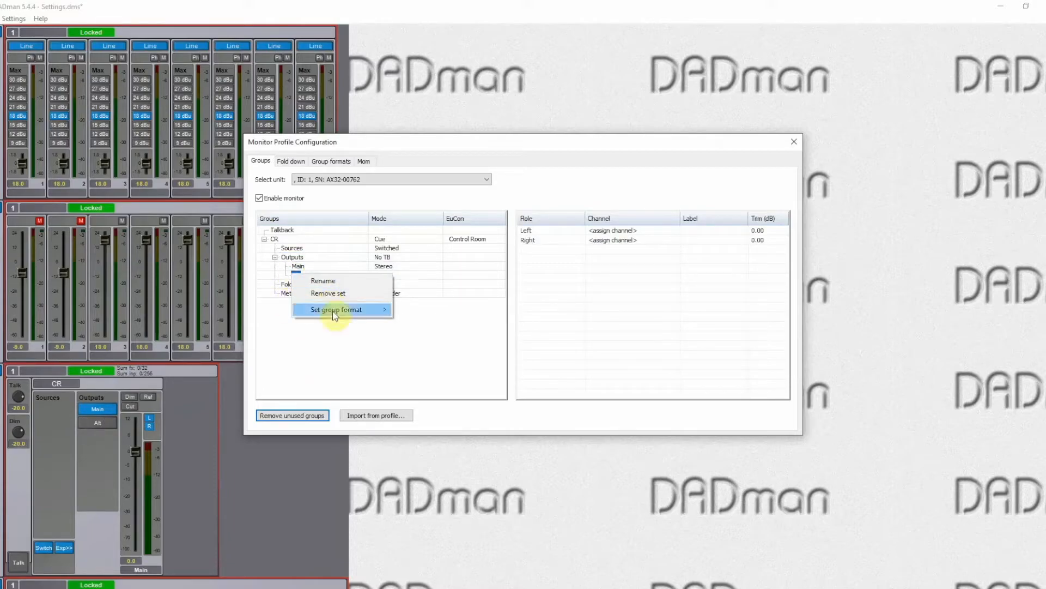
pyautogui.click(336, 309)
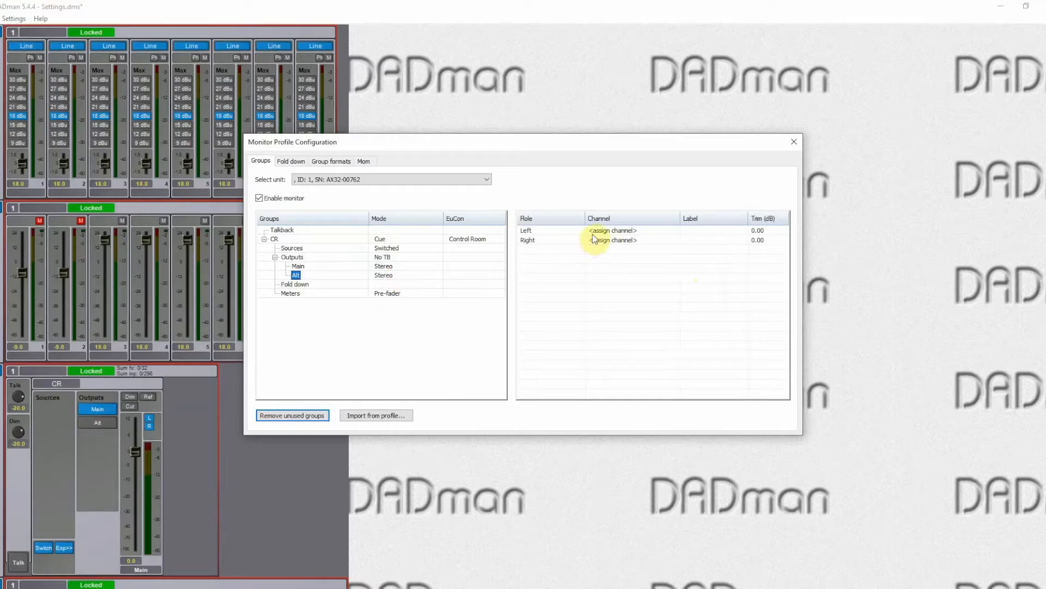
# - Assign DA channels 3 and 4 to Alt and review Main and Alt channel assignments
pyautogui.click(612, 230)
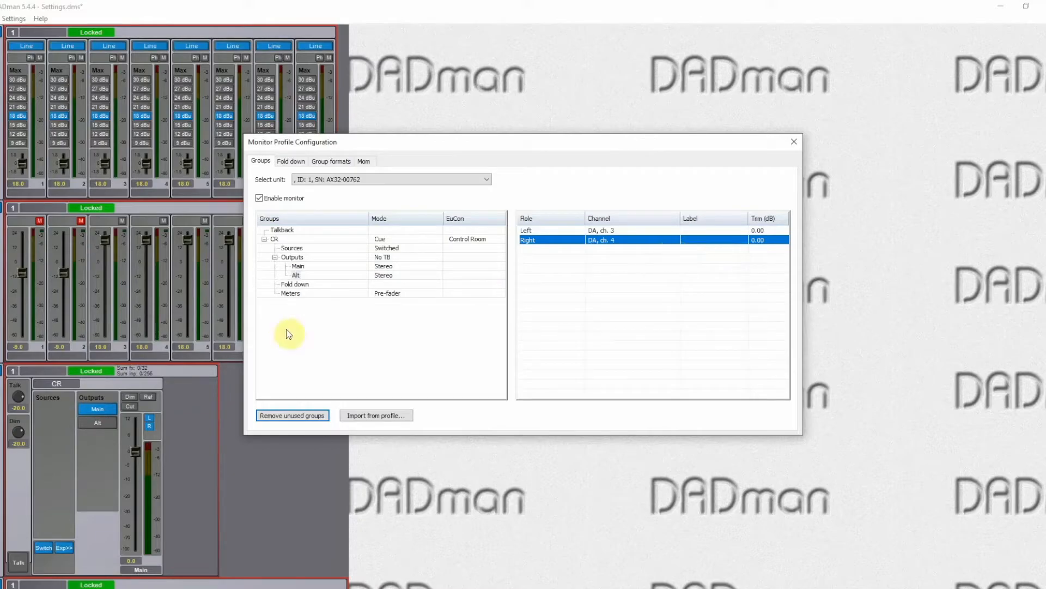
pyautogui.moveTo(297, 284)
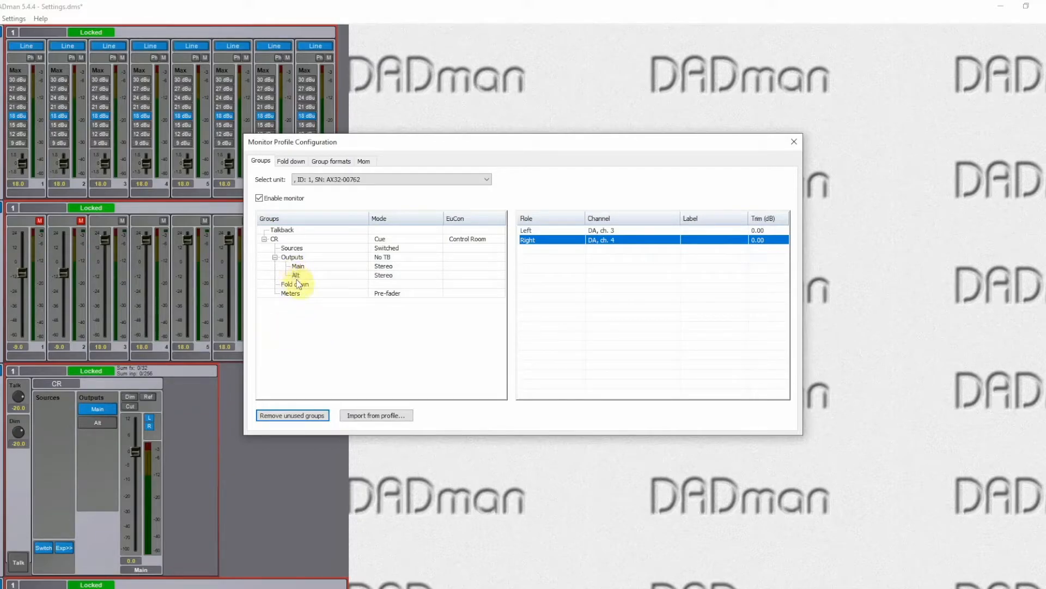
pyautogui.click(298, 265)
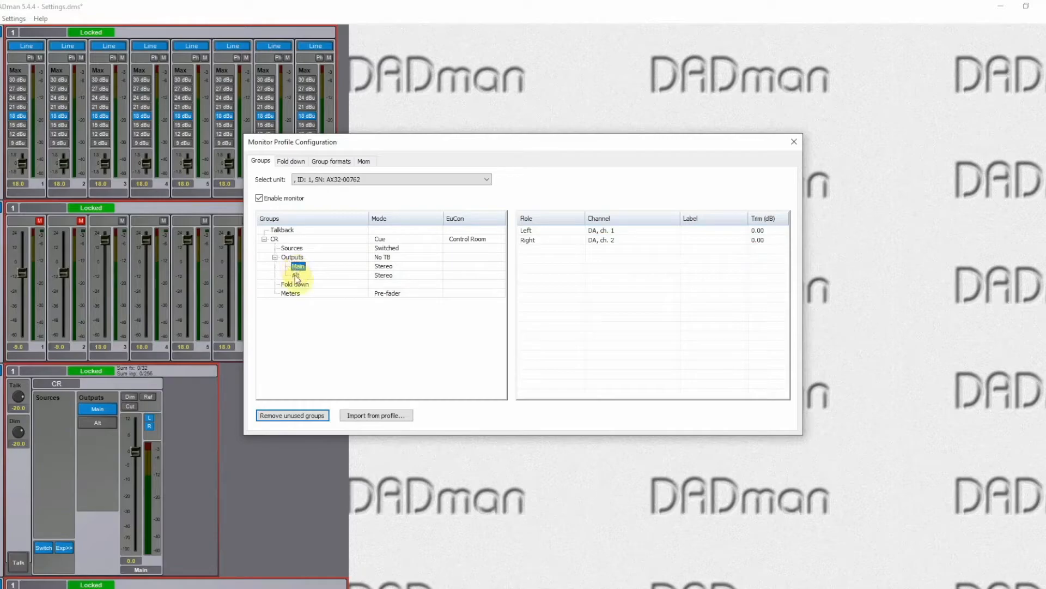
pyautogui.click(295, 275)
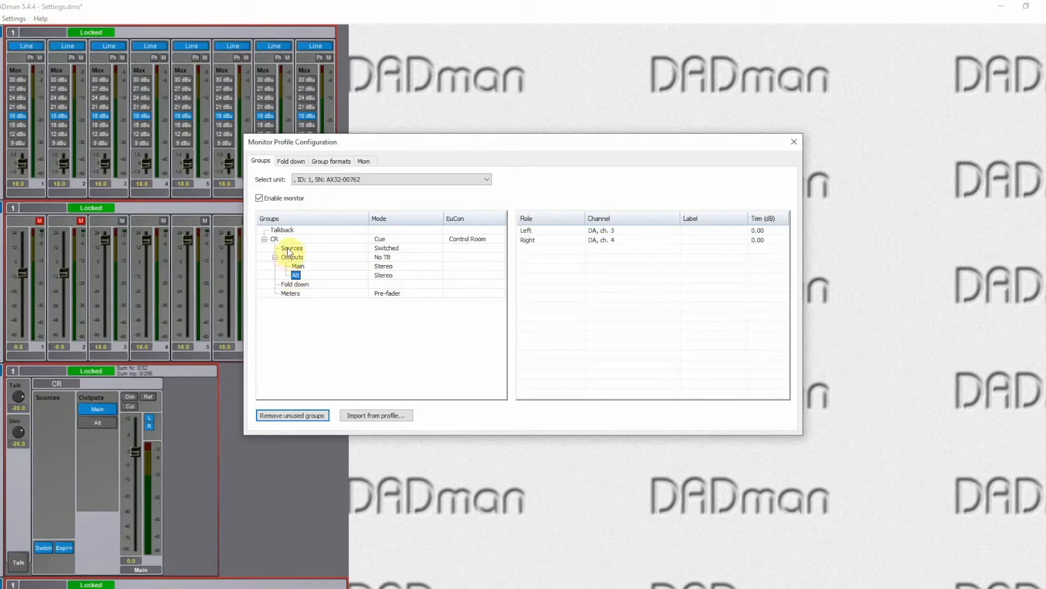
# - Add a new stereo input set under CR Sources and rename it Music 1
pyautogui.rightClick(291, 247)
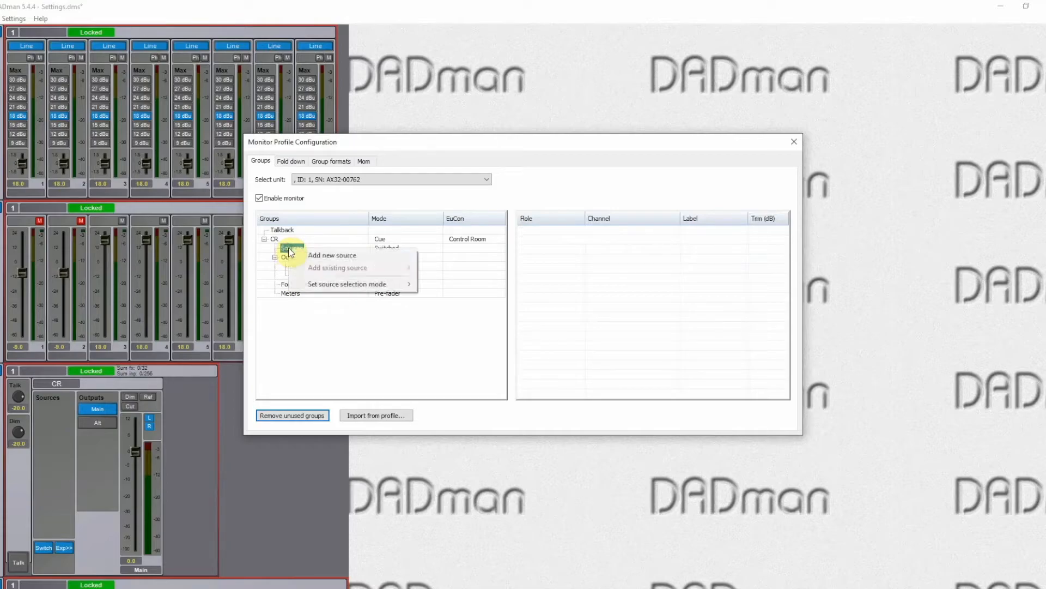
pyautogui.moveTo(332, 259)
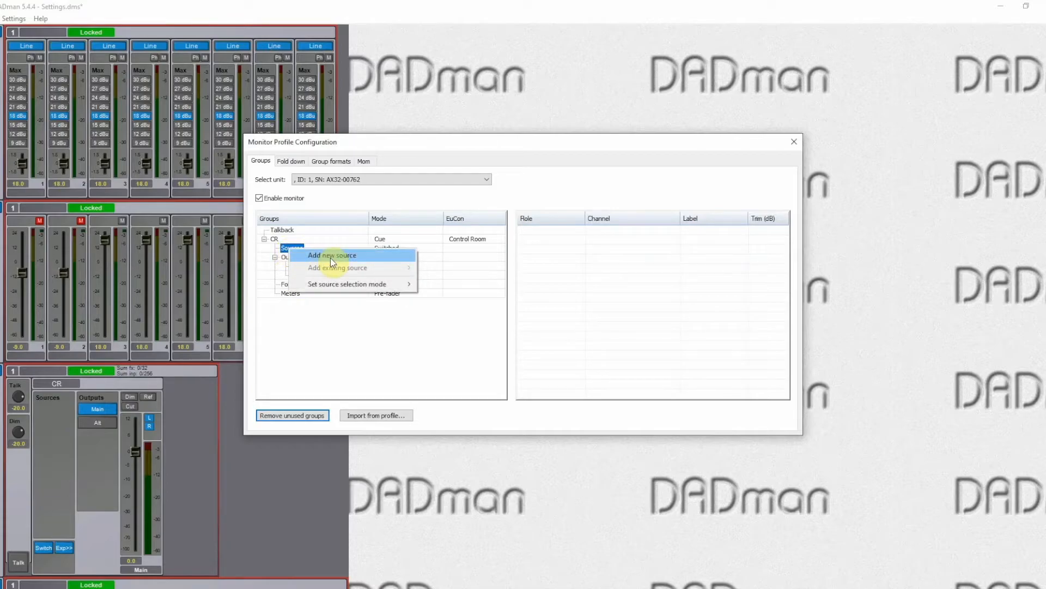
pyautogui.click(331, 255)
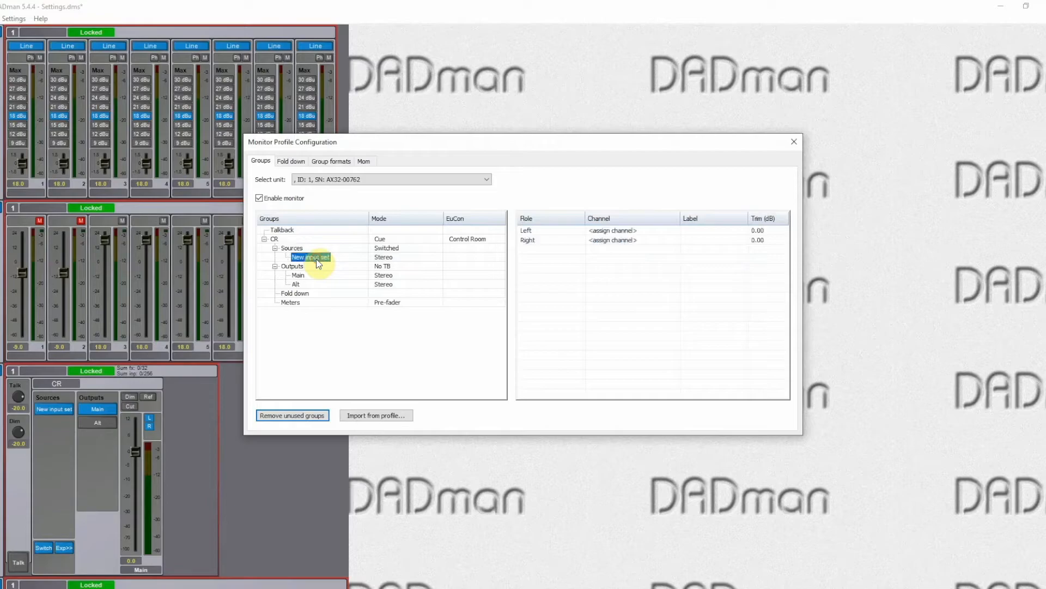
pyautogui.moveTo(324, 267)
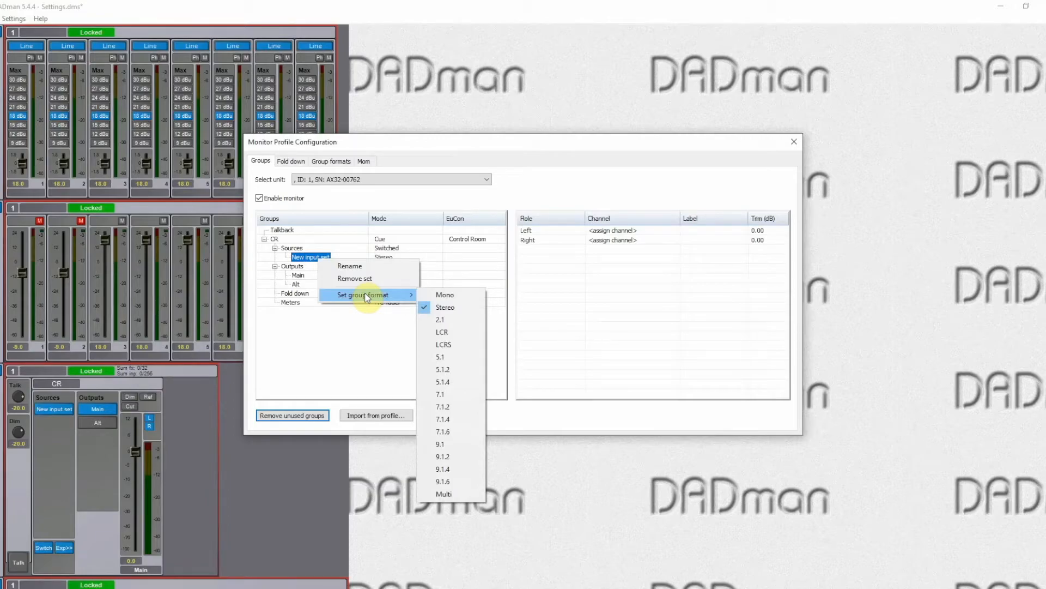
pyautogui.moveTo(442, 381)
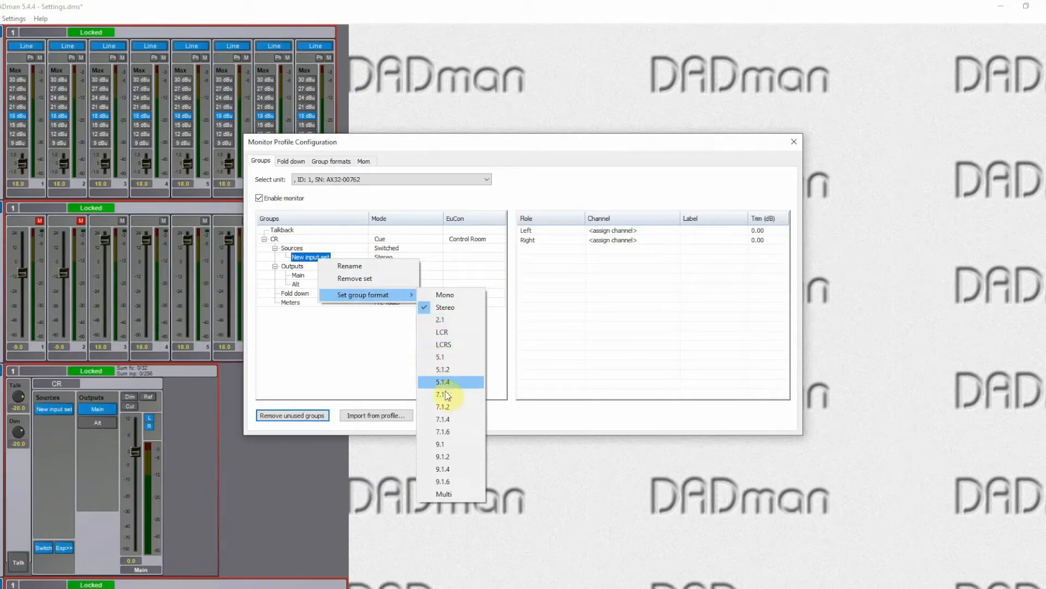
pyautogui.moveTo(446, 307)
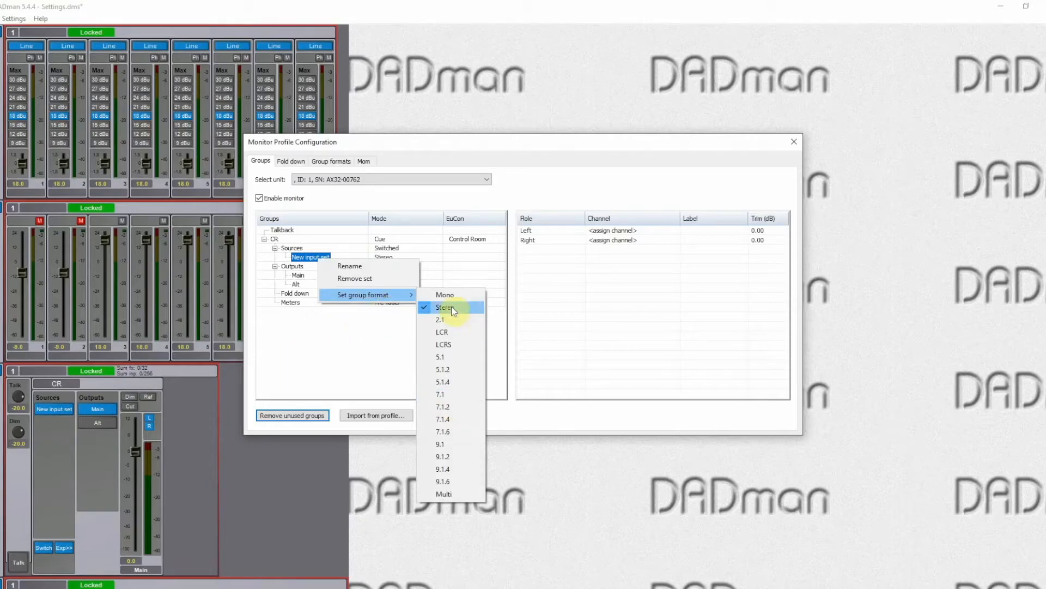
pyautogui.click(445, 307)
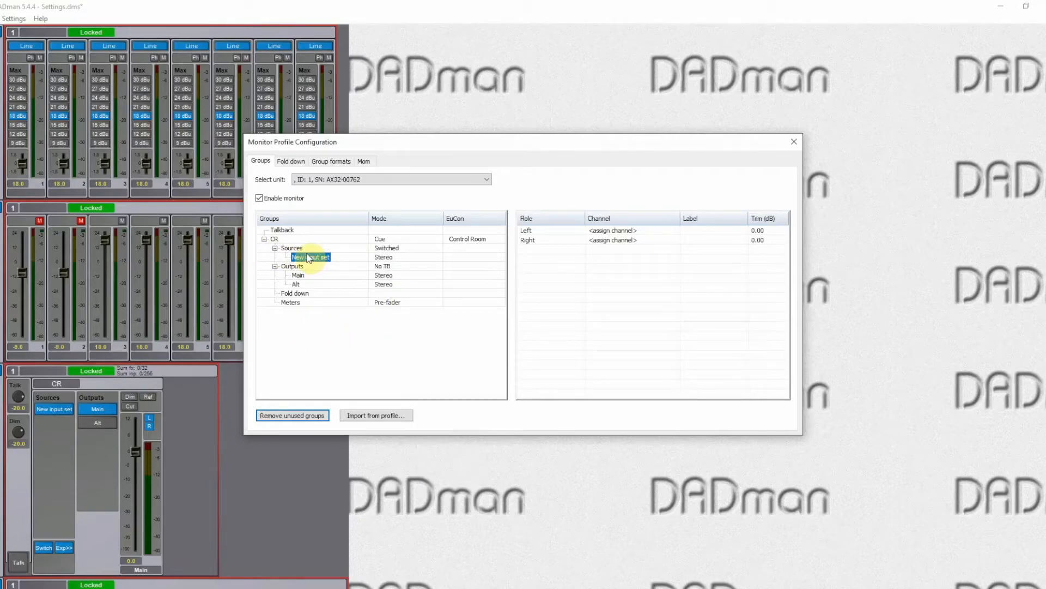
pyautogui.rightClick(310, 257)
pyautogui.write('Music 1')
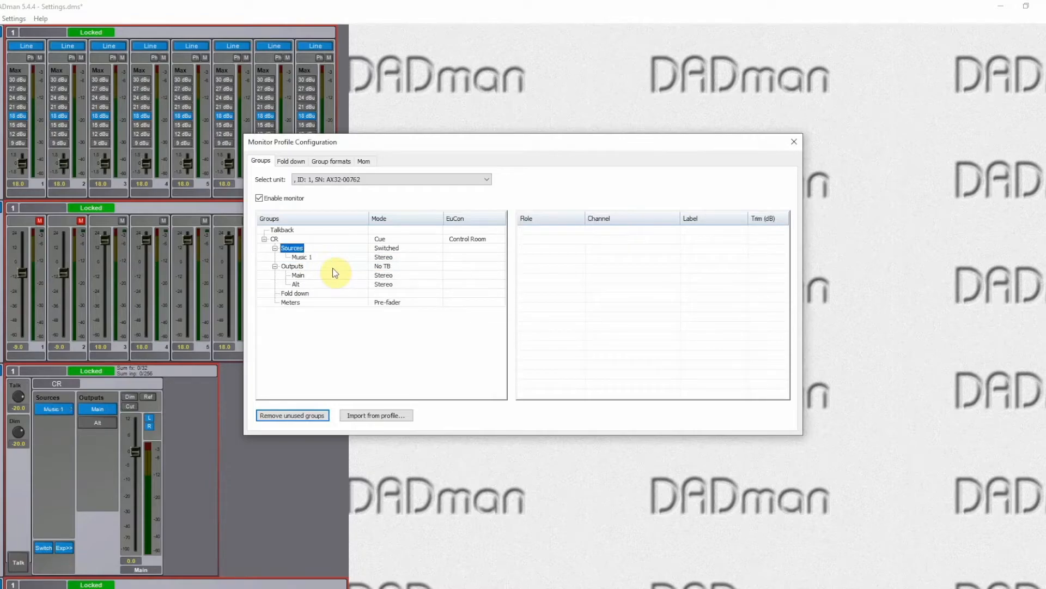
pyautogui.click(301, 257)
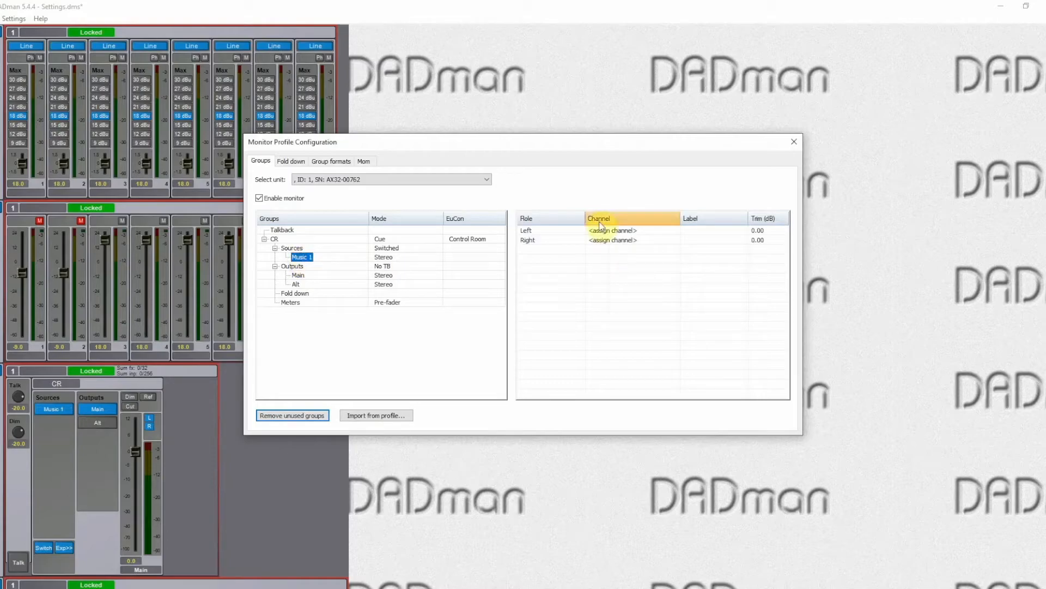
# - Assign Dante card 7 ch. 1 to Music 1's Left and ch. 2 to its Right
pyautogui.click(612, 230)
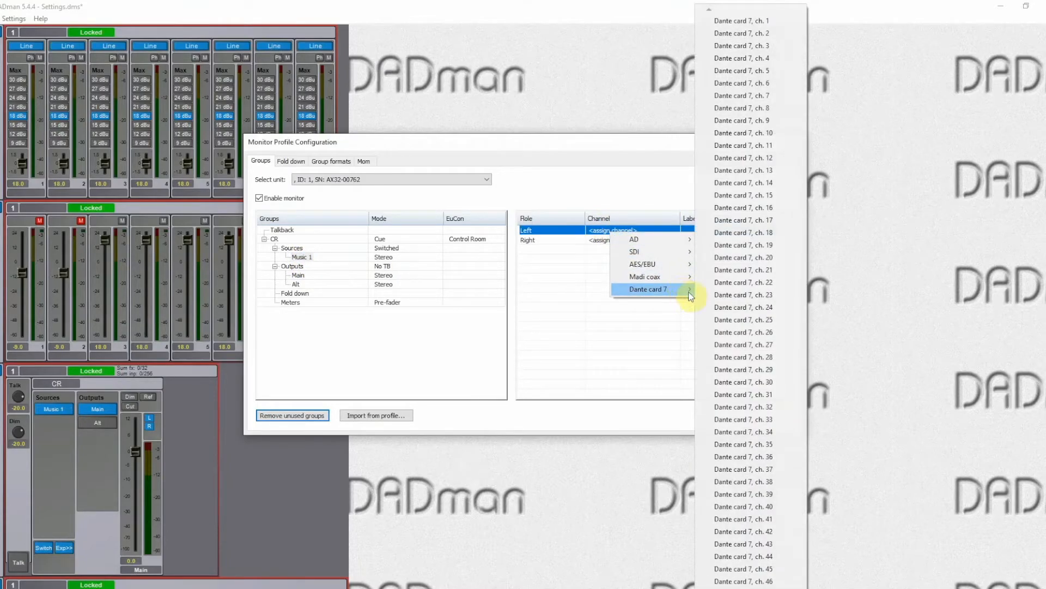
pyautogui.click(743, 20)
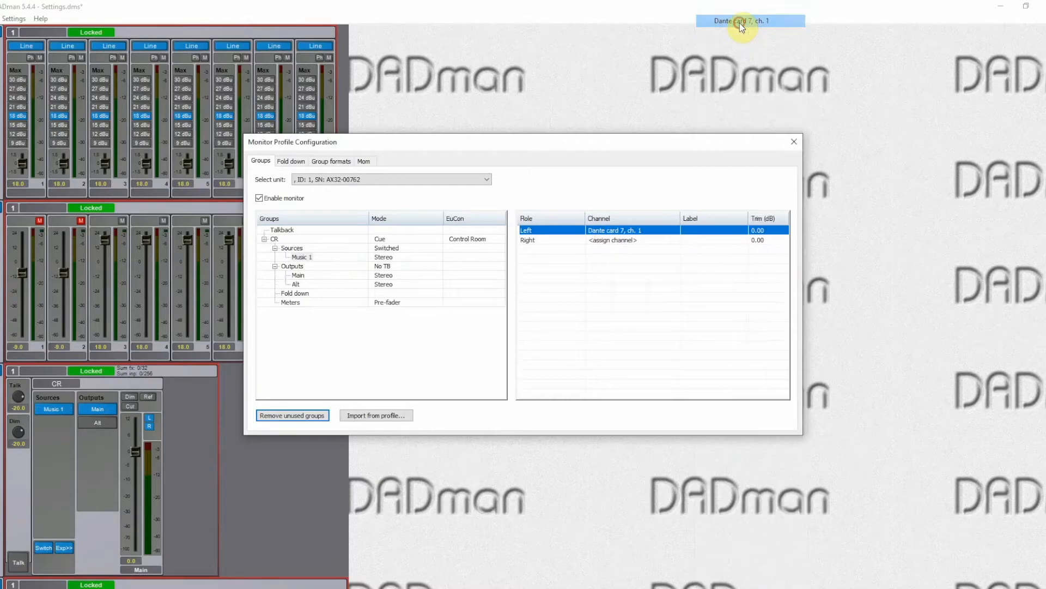
pyautogui.click(612, 240)
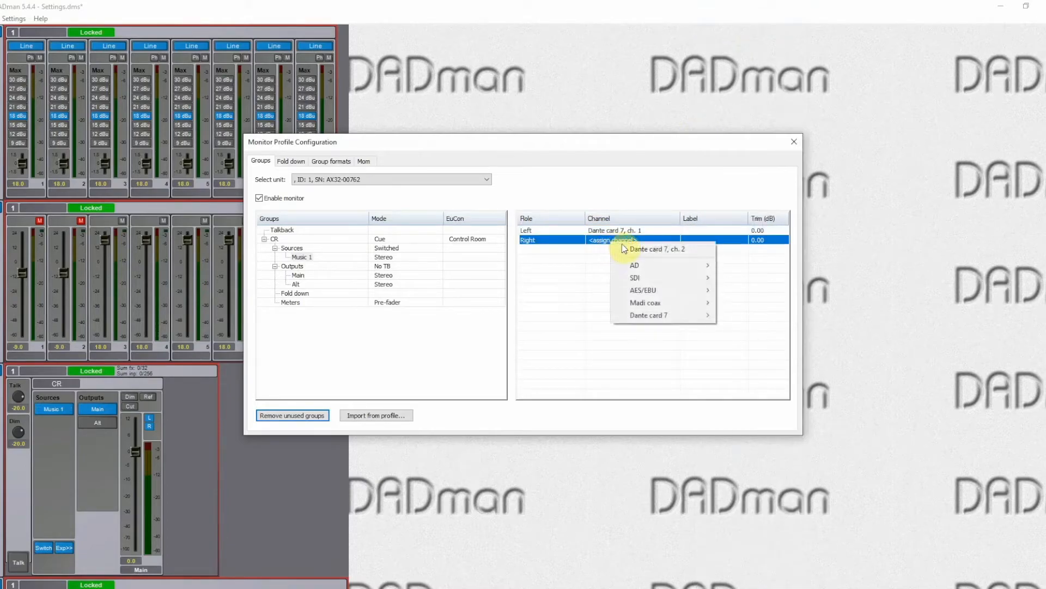
pyautogui.click(660, 249)
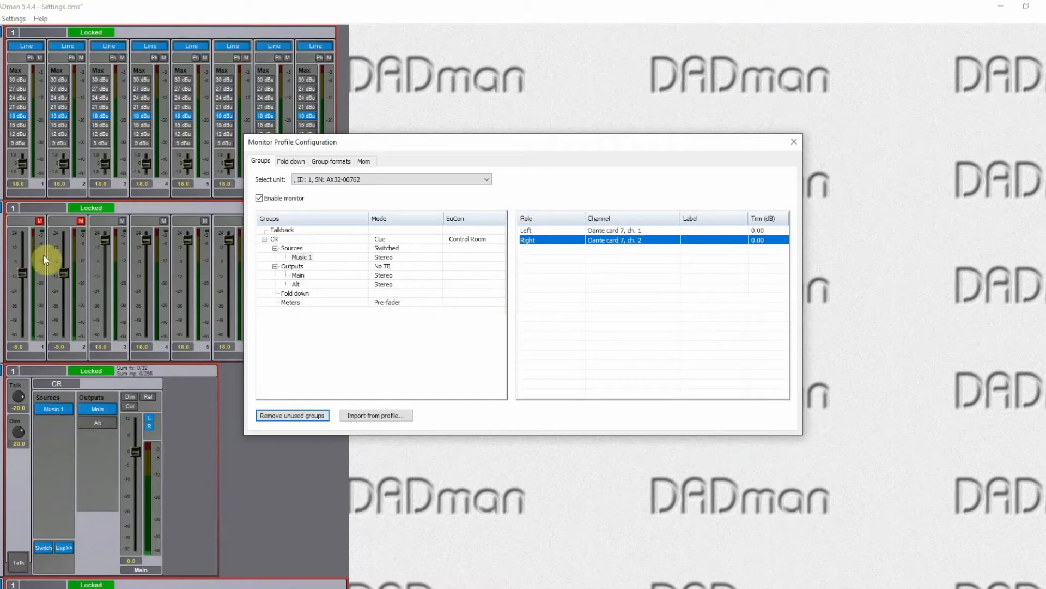
pyautogui.rightClick(291, 247)
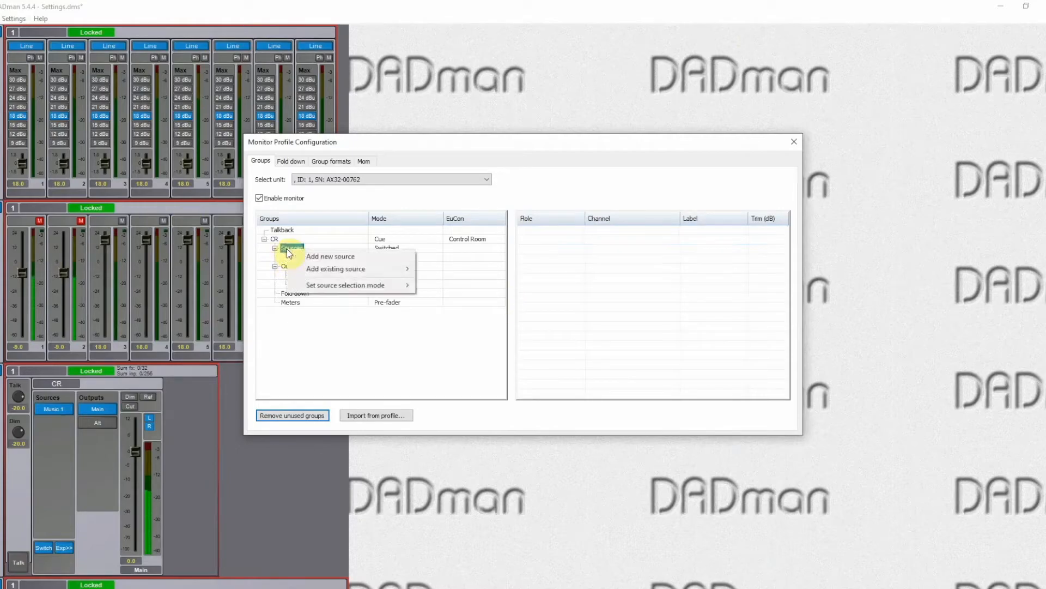
# - Add a second source named Music 2 and assign Dante card 7 ch. 3 and 4 to it
pyautogui.click(331, 256)
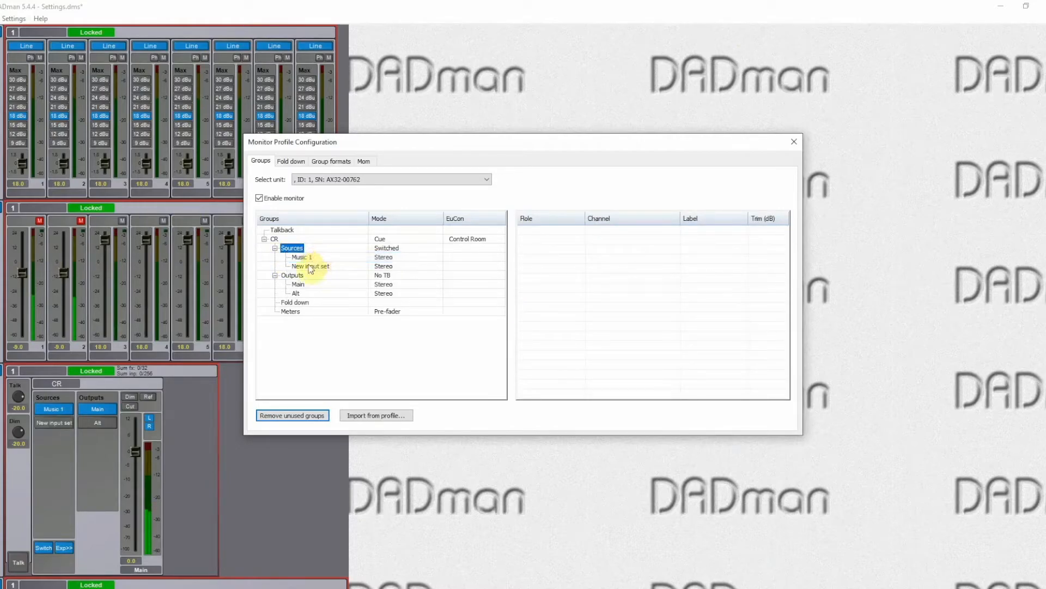
pyautogui.click(310, 266)
pyautogui.write('Music 2')
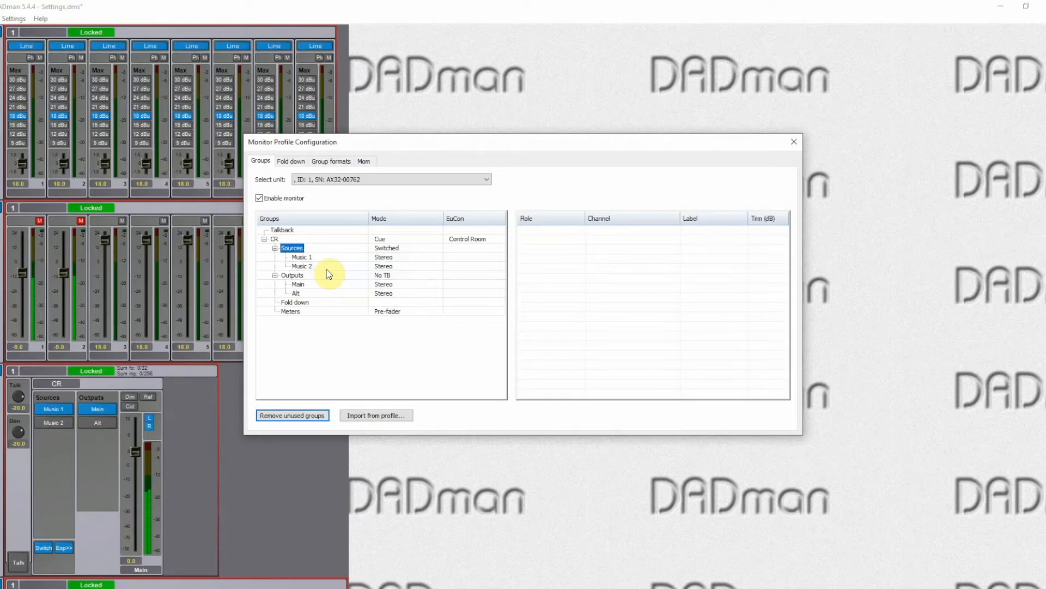
pyautogui.click(301, 266)
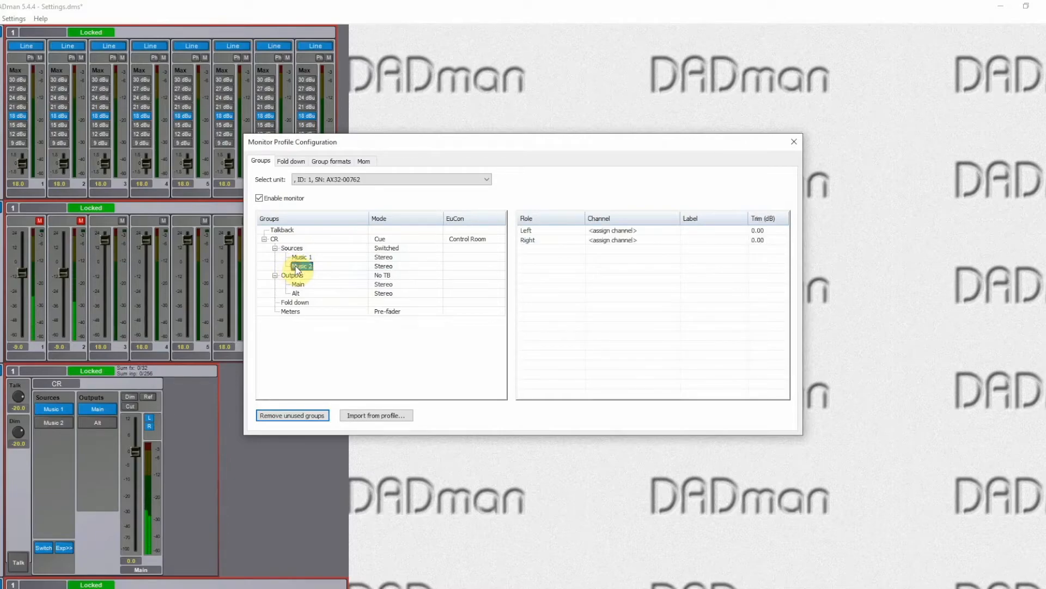
pyautogui.click(612, 230)
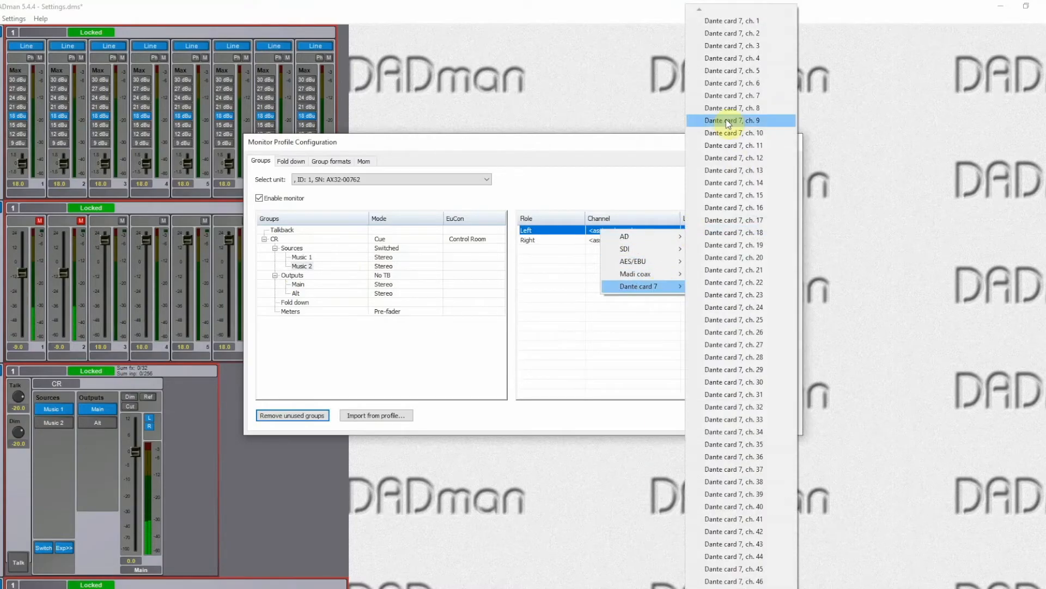
pyautogui.click(732, 46)
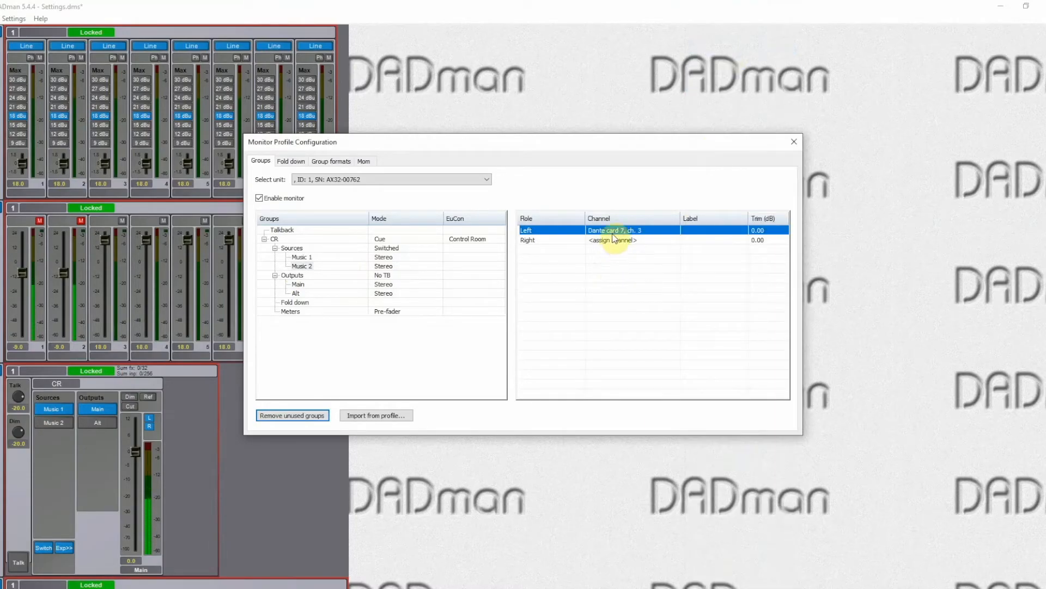
pyautogui.click(612, 240)
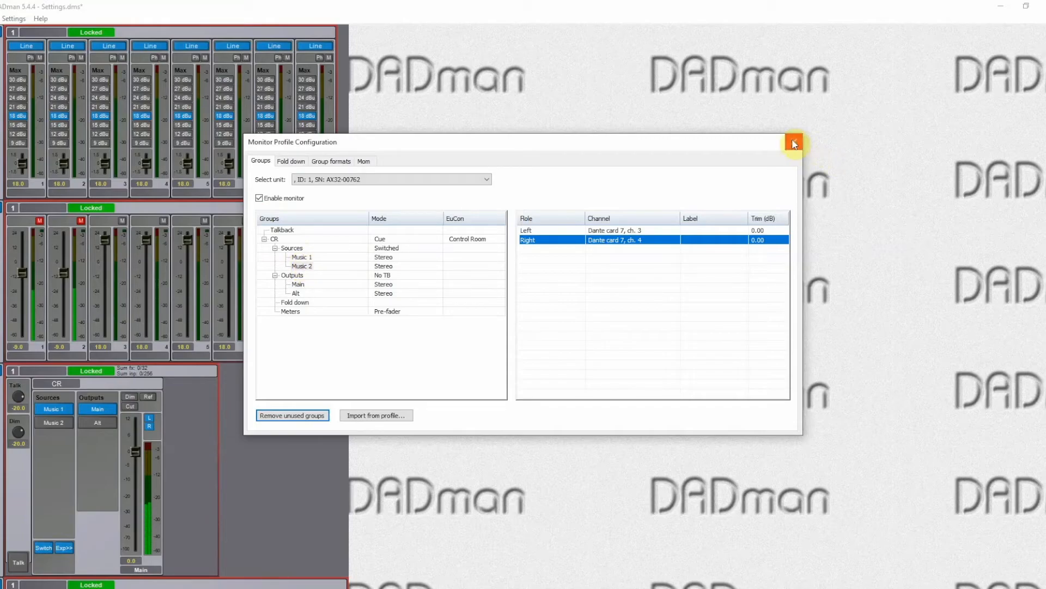
pyautogui.moveTo(794, 143)
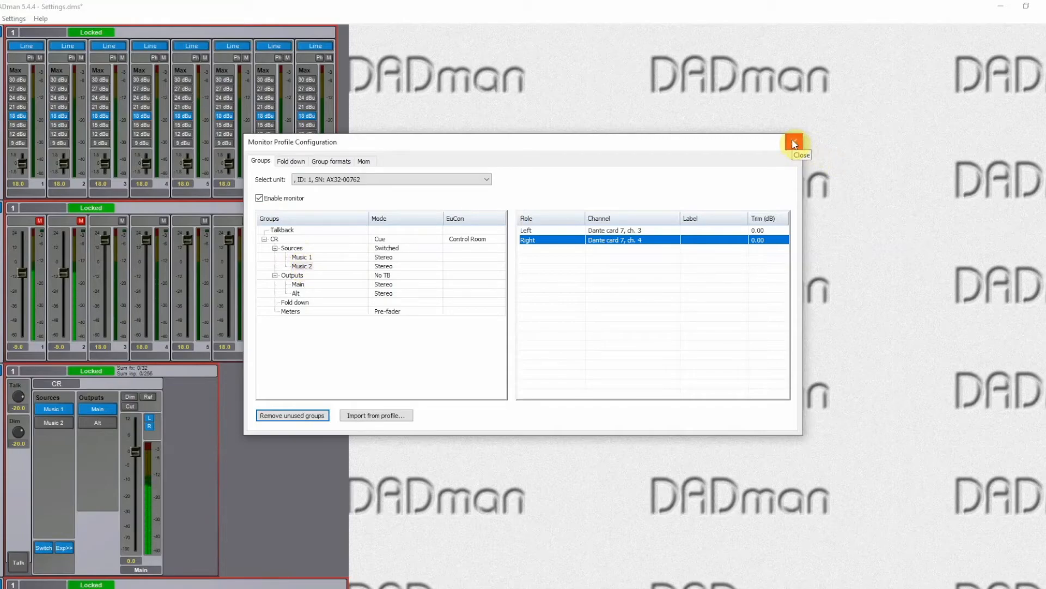
# - Close Monitor Profile Configuration and switch the CR monitor between Alt and Main outputs
pyautogui.click(794, 143)
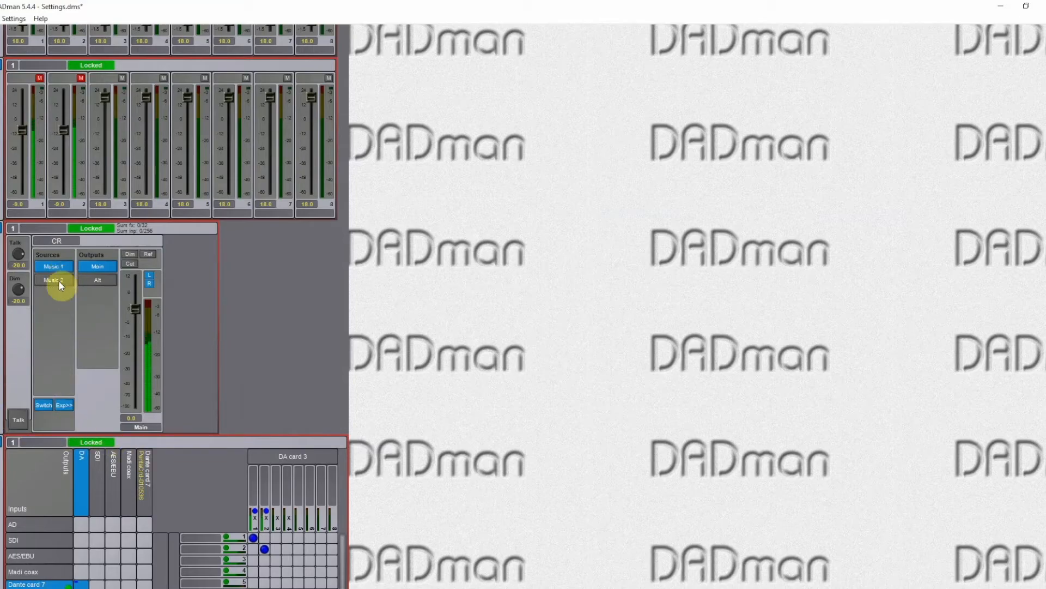
pyautogui.click(98, 279)
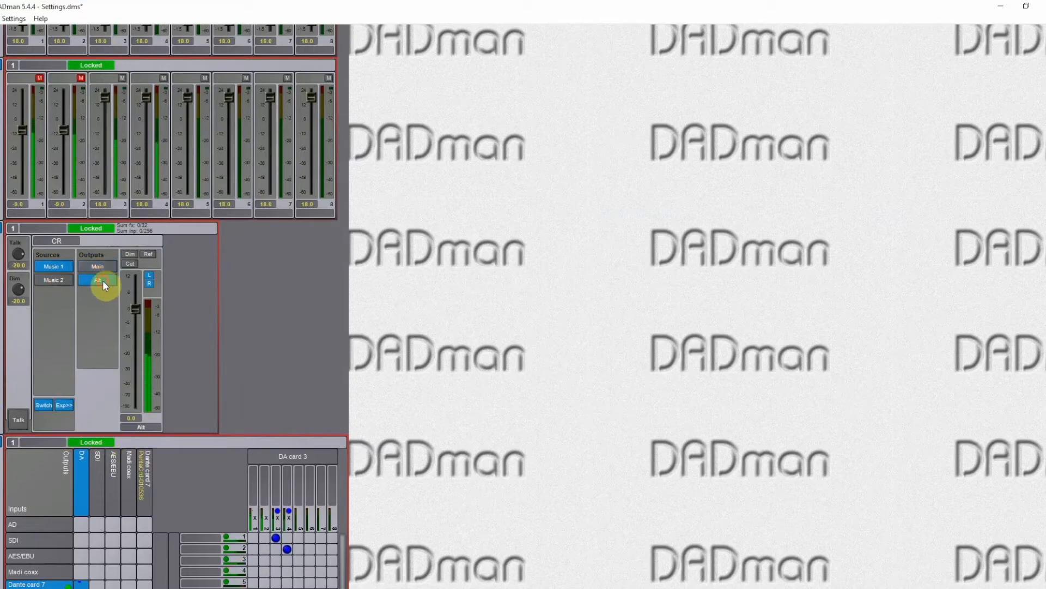
pyautogui.click(97, 265)
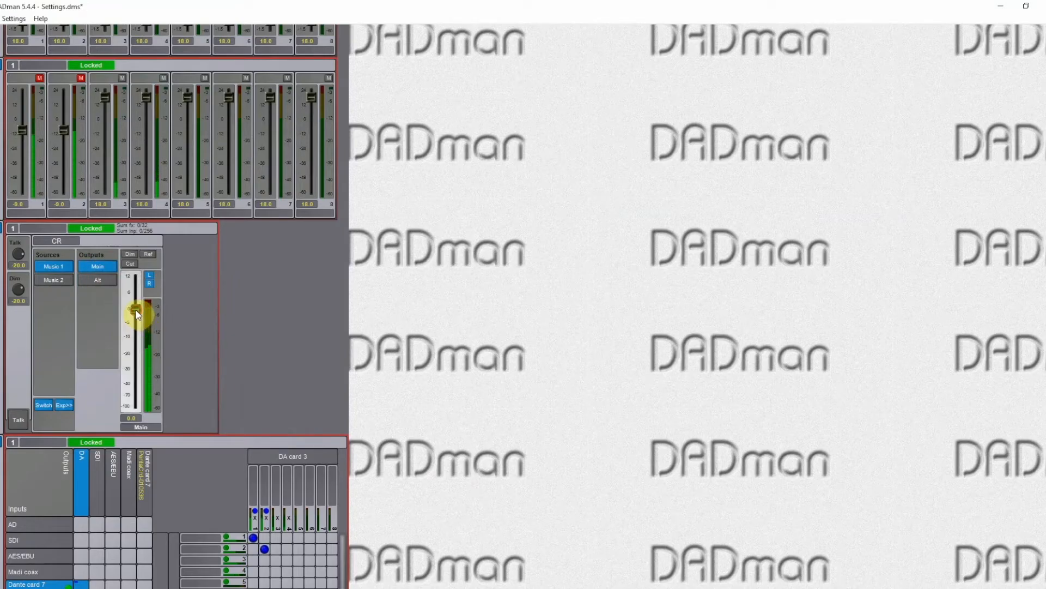
# - Move the CR level fader down and back up, ending near 0 dB
pyautogui.moveTo(137, 310); pyautogui.dragTo(137, 320)
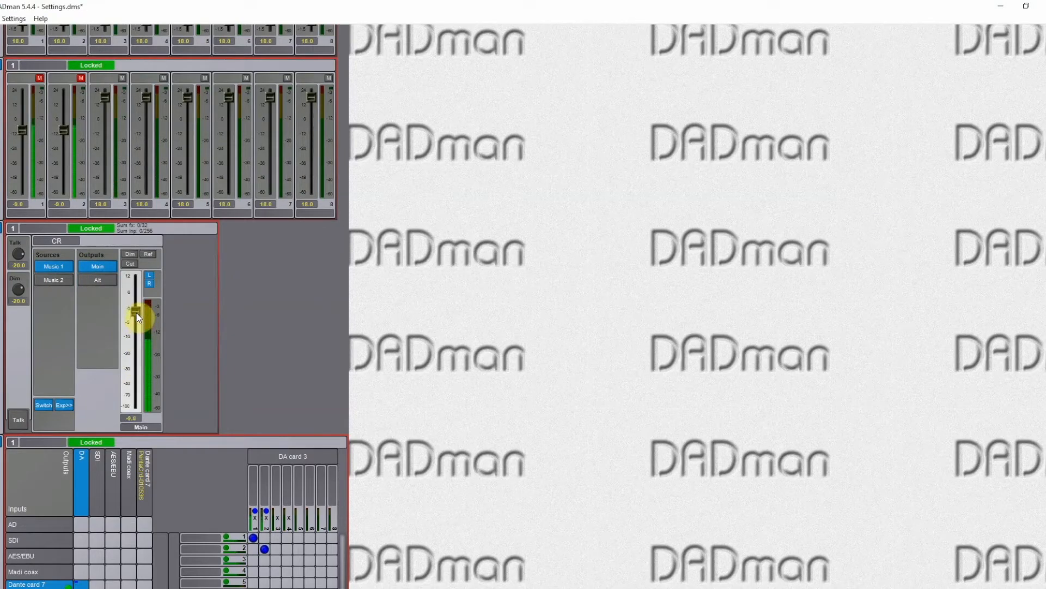
pyautogui.moveTo(137, 318); pyautogui.dragTo(146, 380)
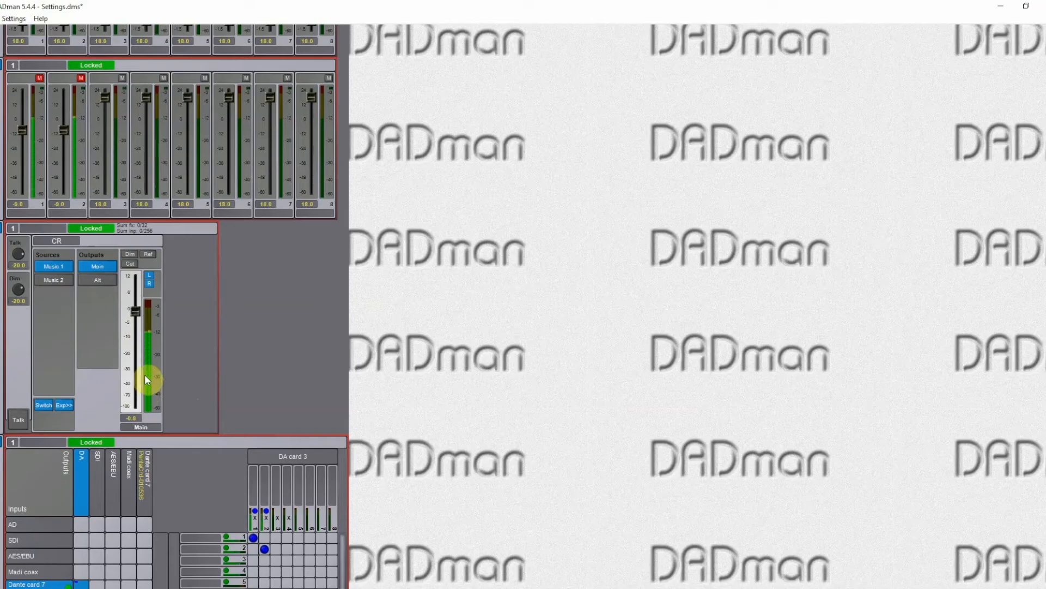
pyautogui.moveTo(142, 379); pyautogui.dragTo(138, 317)
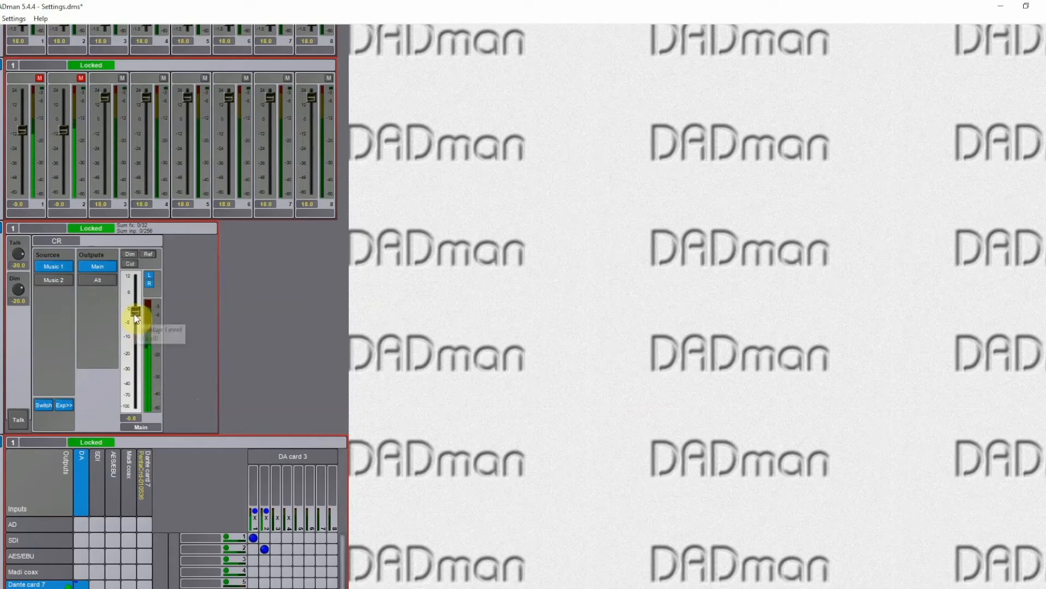
pyautogui.moveTo(136, 309); pyautogui.dragTo(132, 376)
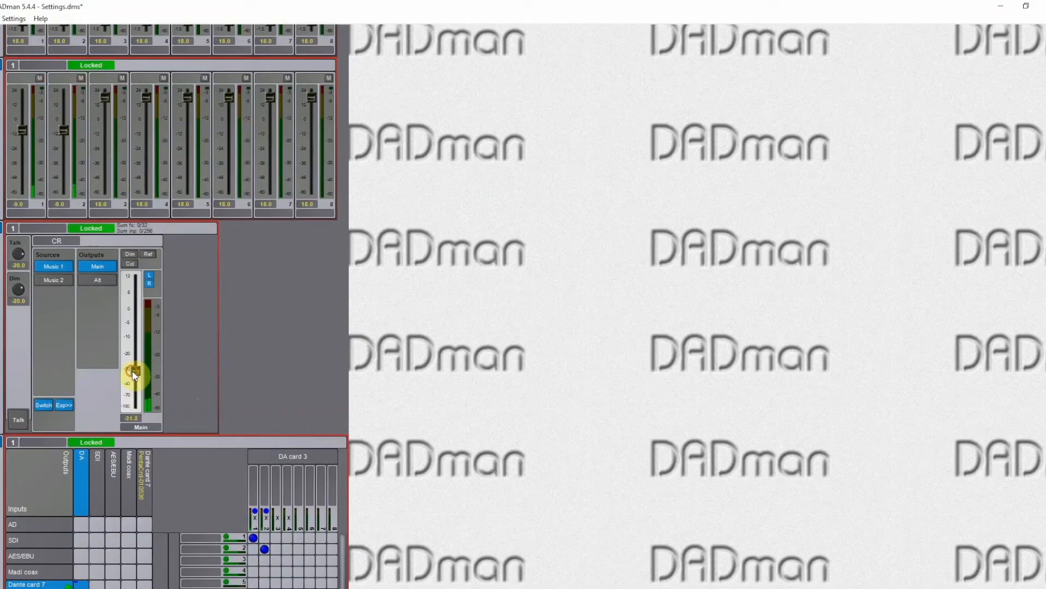
pyautogui.moveTo(132, 375); pyautogui.dragTo(132, 318)
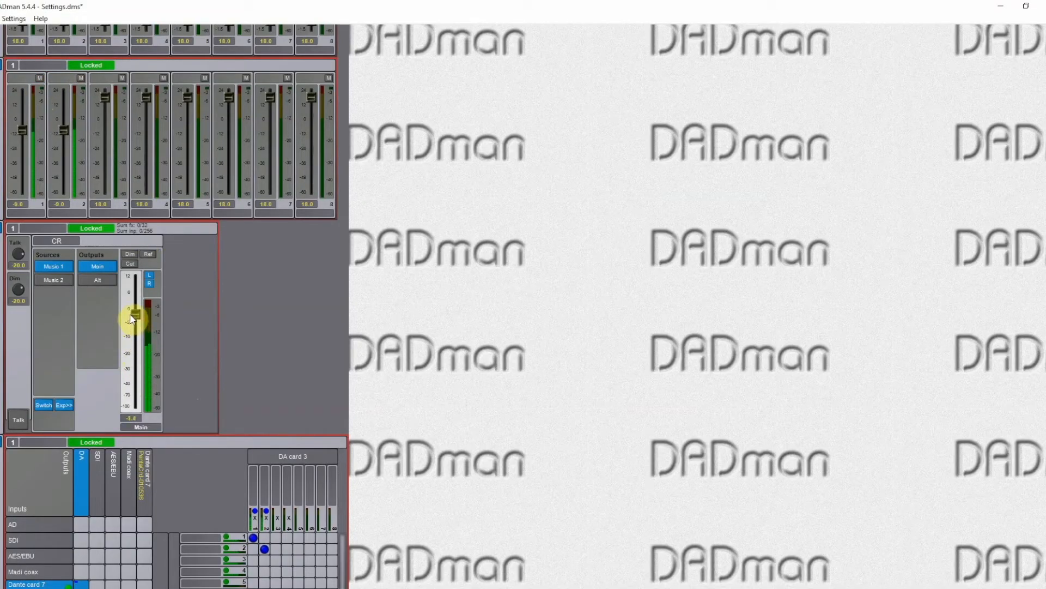
pyautogui.moveTo(131, 319); pyautogui.dragTo(131, 307)
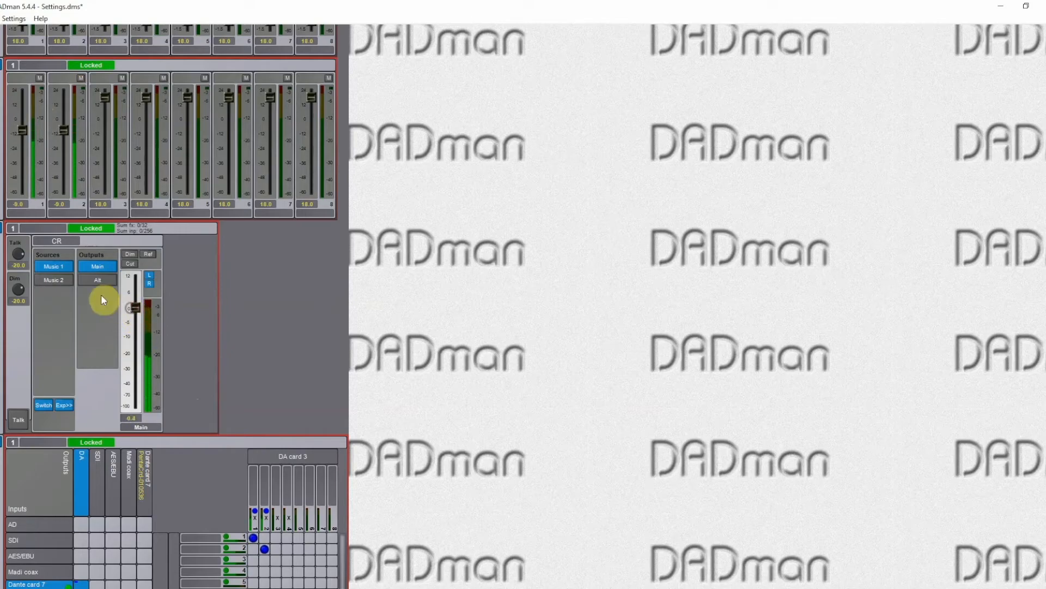
# - Switch between Music 2 and Music 1, then cut the Main output
pyautogui.click(53, 279)
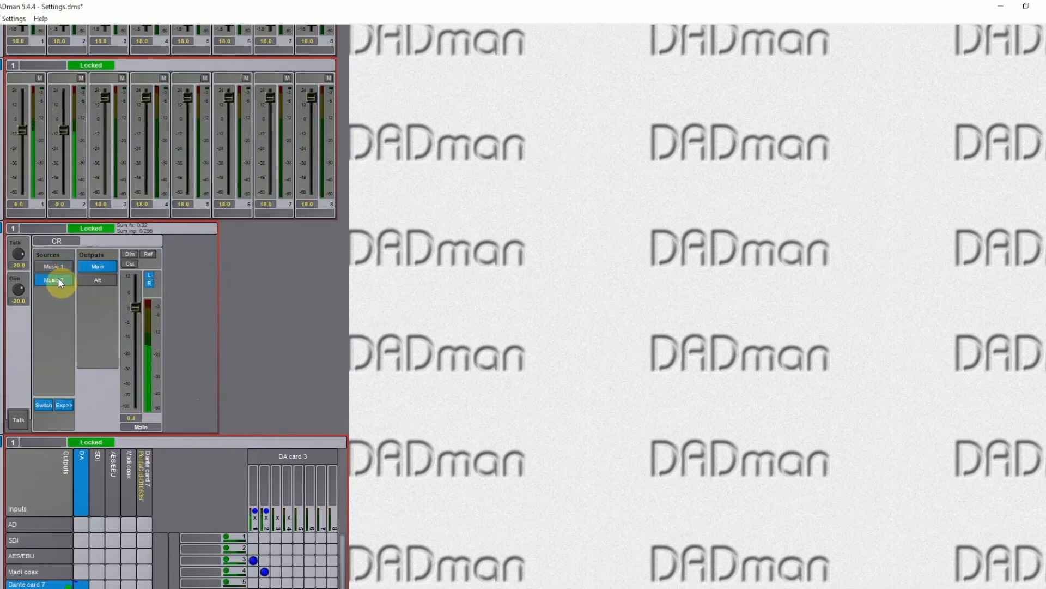
pyautogui.click(53, 267)
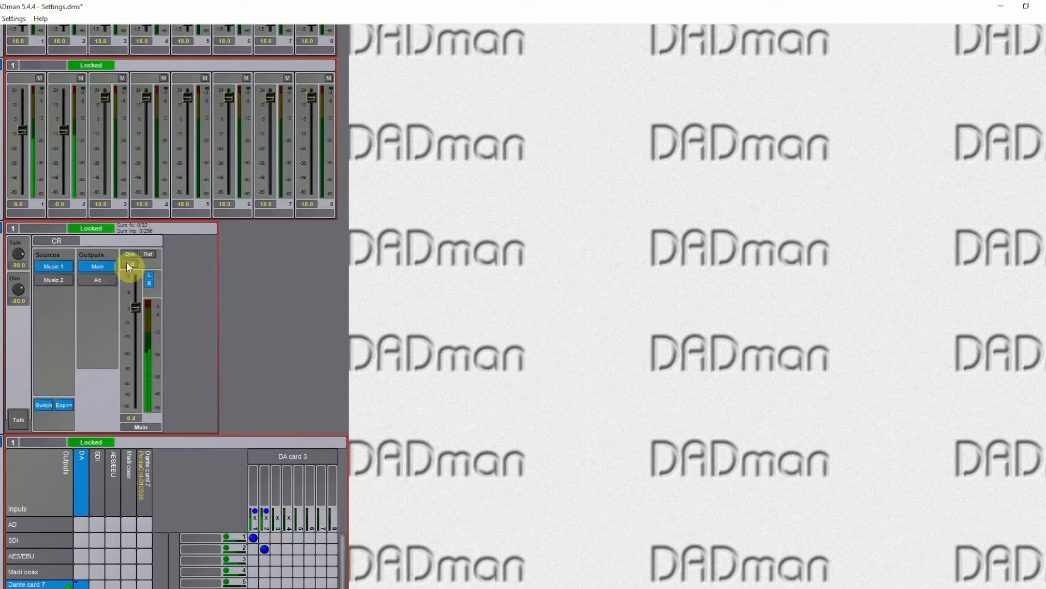
pyautogui.click(130, 264)
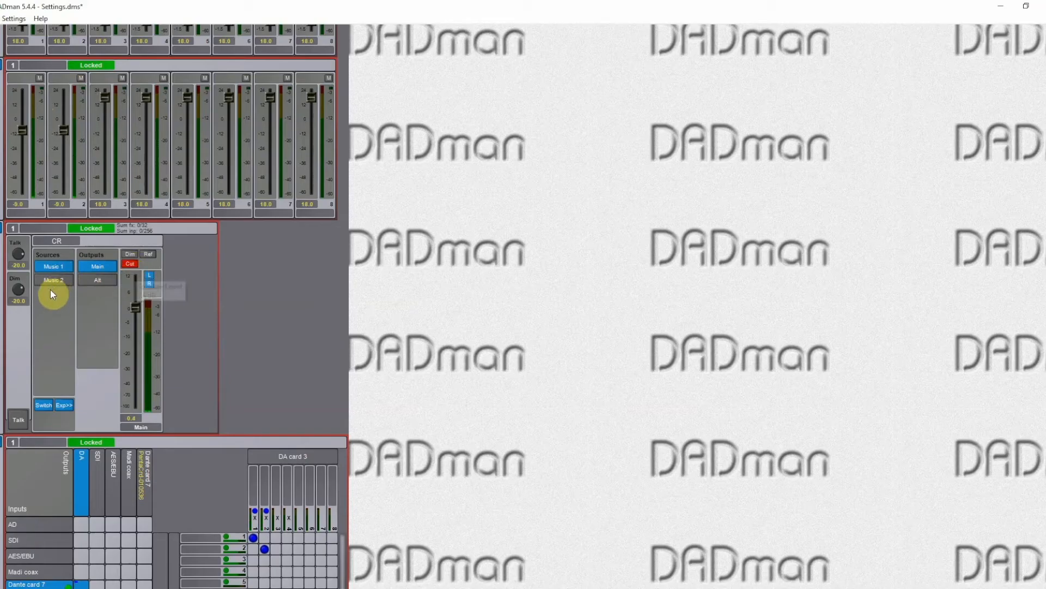
pyautogui.click(53, 267)
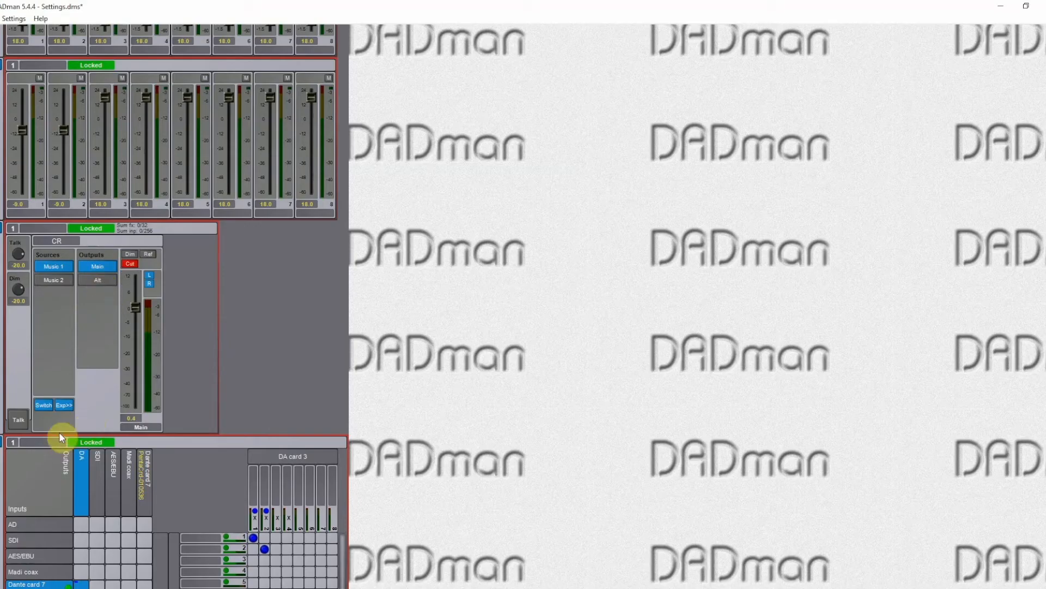
# - Show per-source level faders, switch sources to Sum mode, and toggle Main's Cut
pyautogui.click(64, 405)
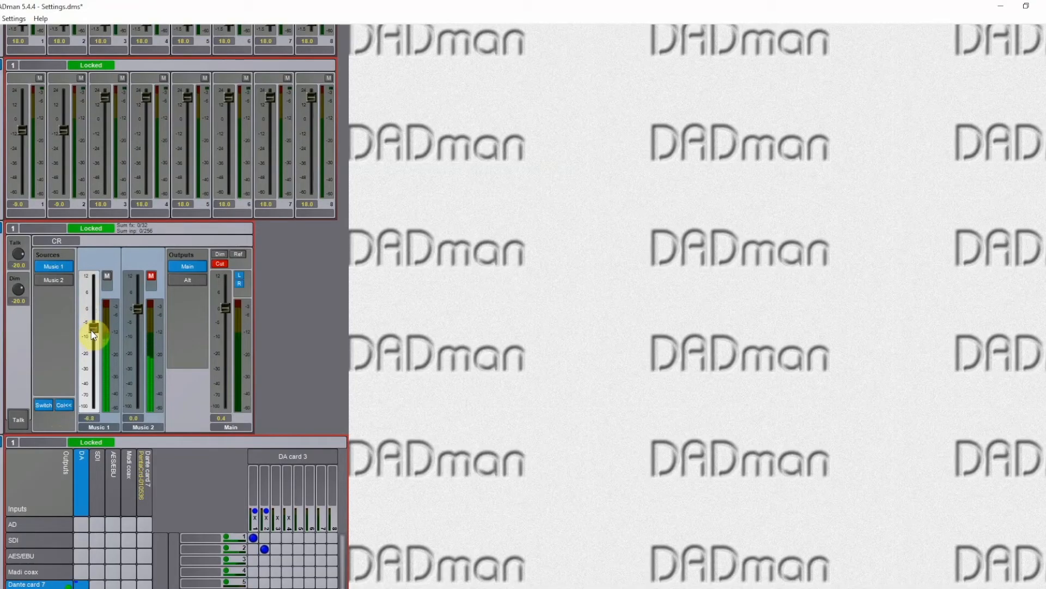
pyautogui.click(53, 279)
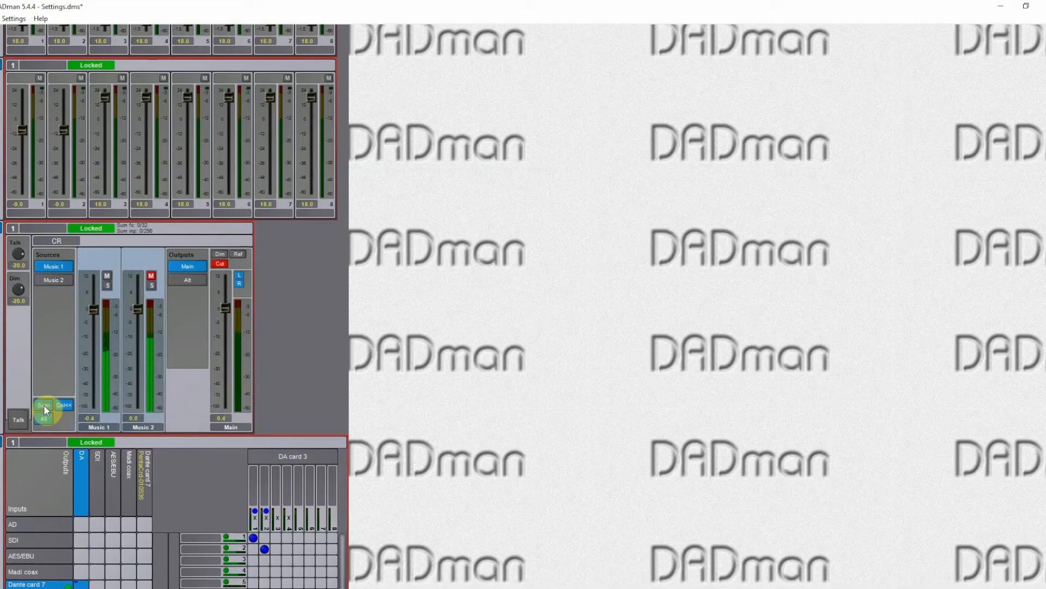
pyautogui.click(53, 279)
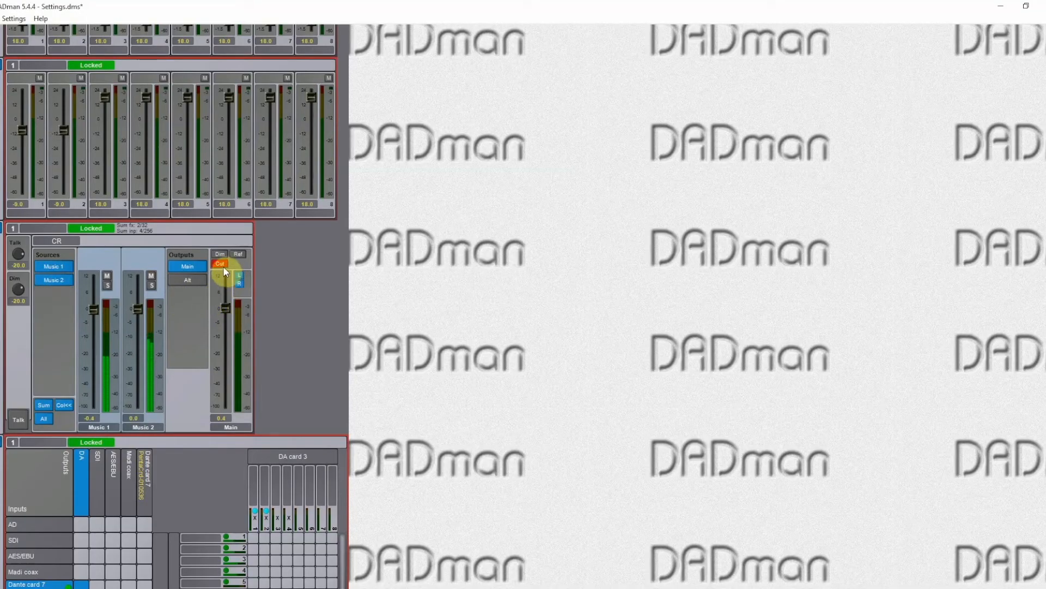
pyautogui.click(221, 264)
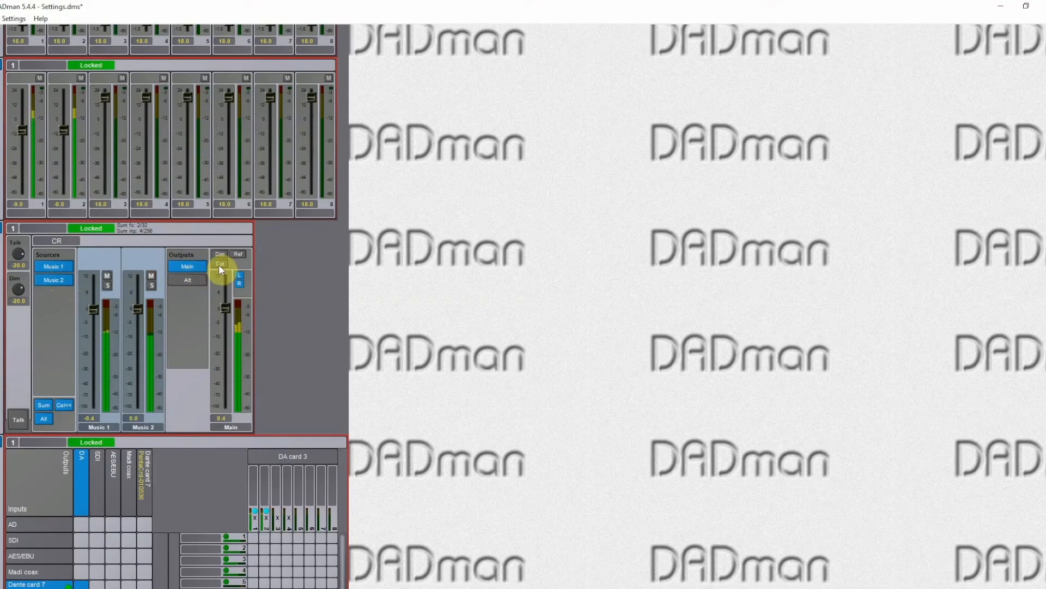
pyautogui.click(220, 264)
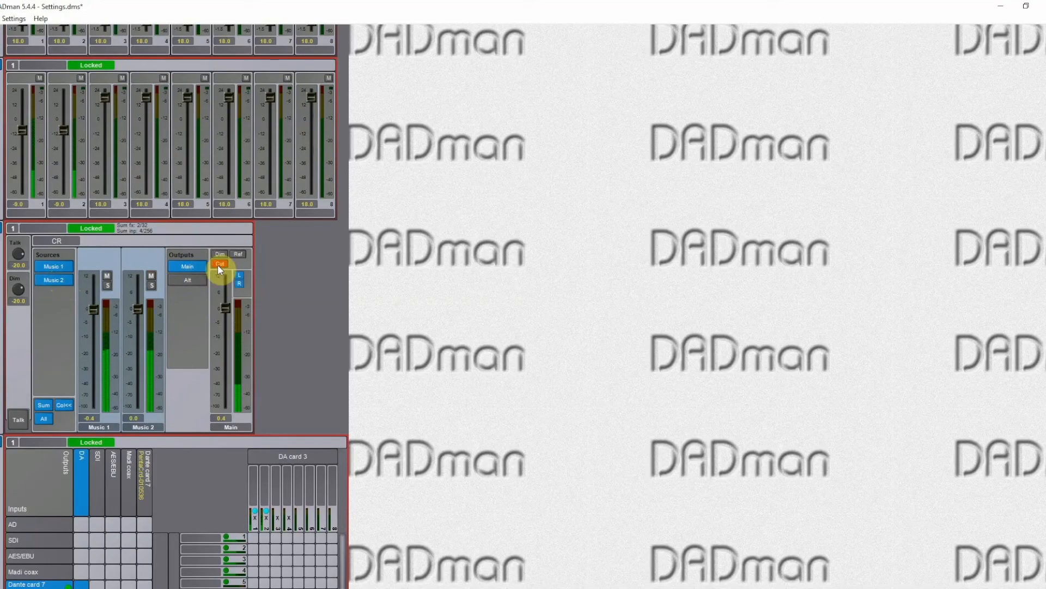
pyautogui.click(220, 264)
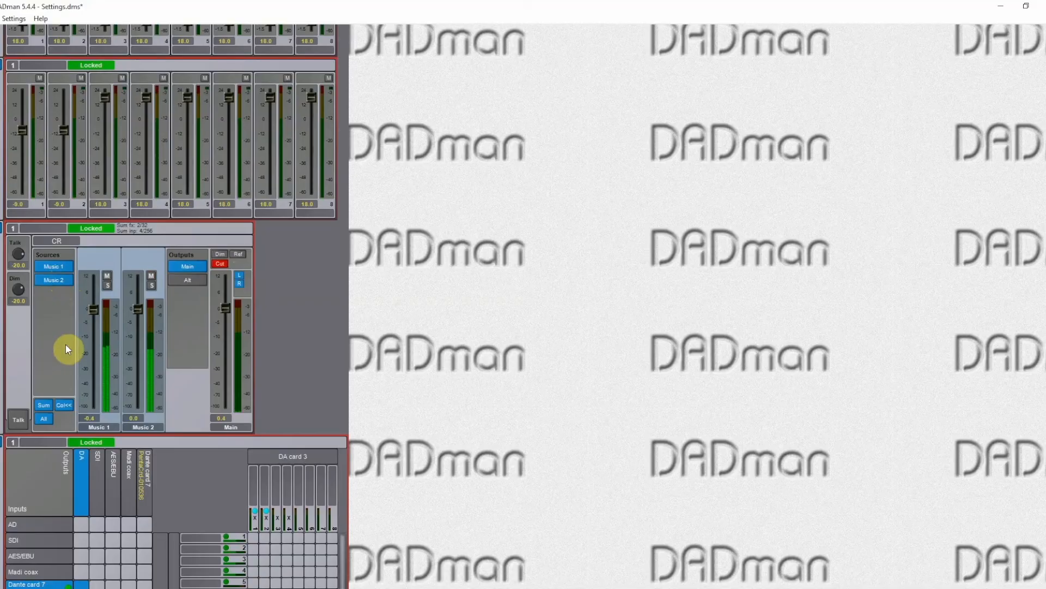